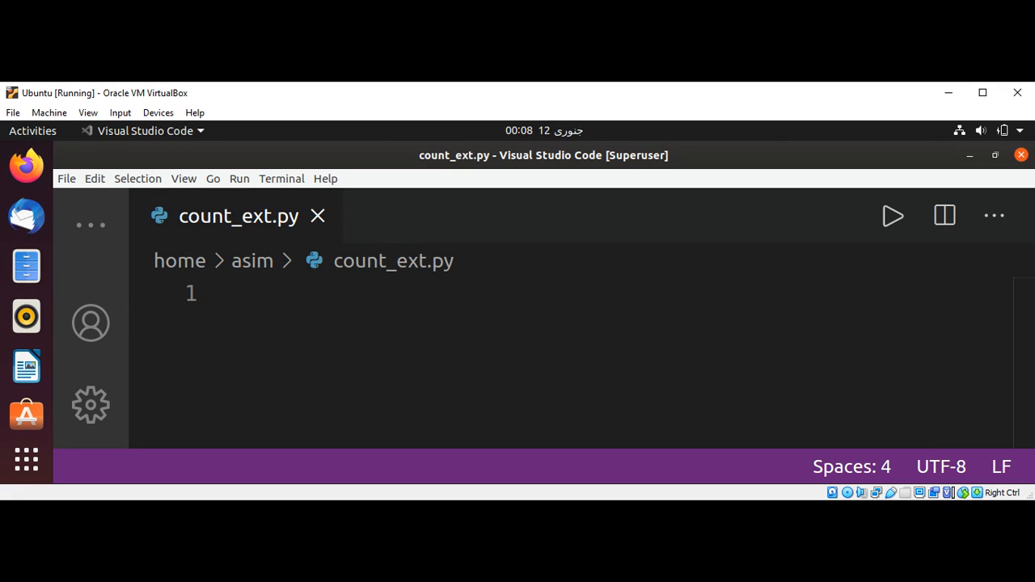
# - Write the imports 'import os' and 'from collections import Counter'
pyautogui.click(239, 293)
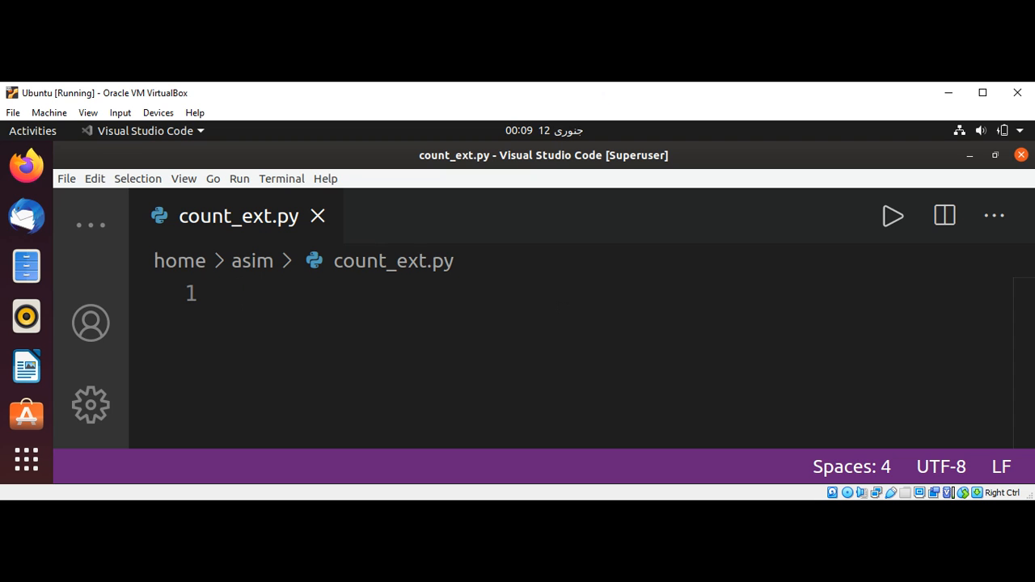
pyautogui.moveTo(339, 296)
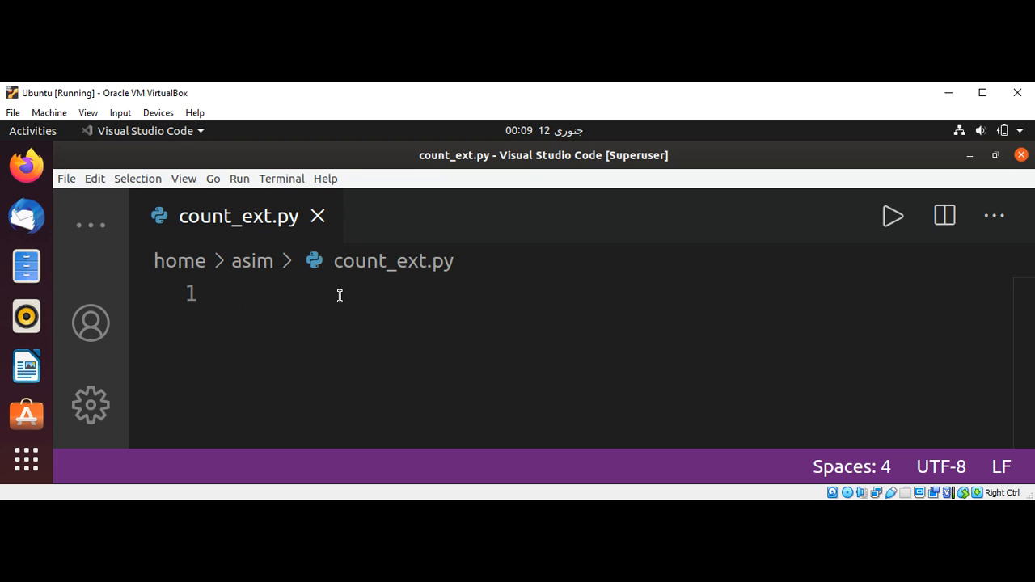
pyautogui.write('import')
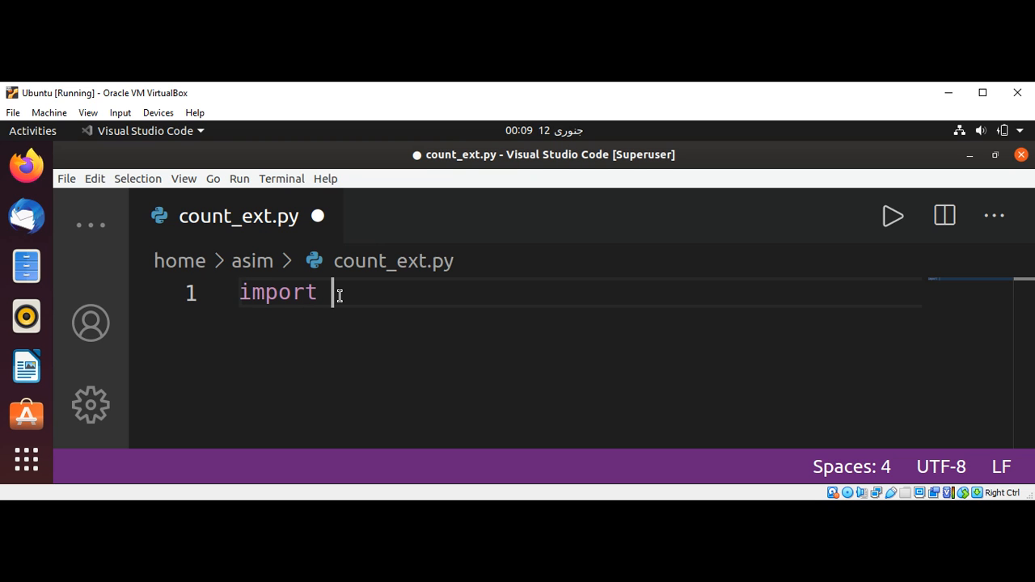
pyautogui.write('os')
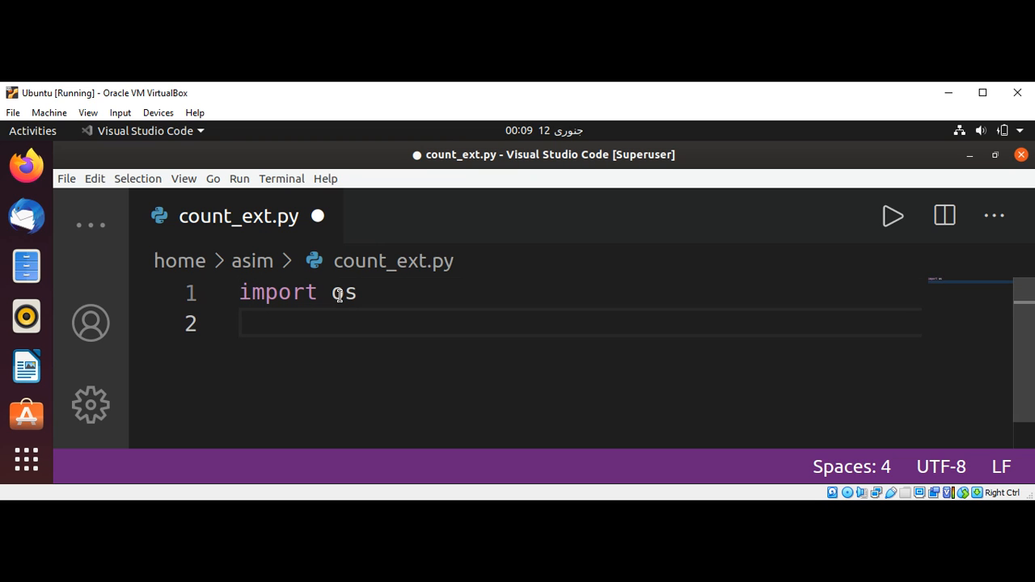
pyautogui.write('from')
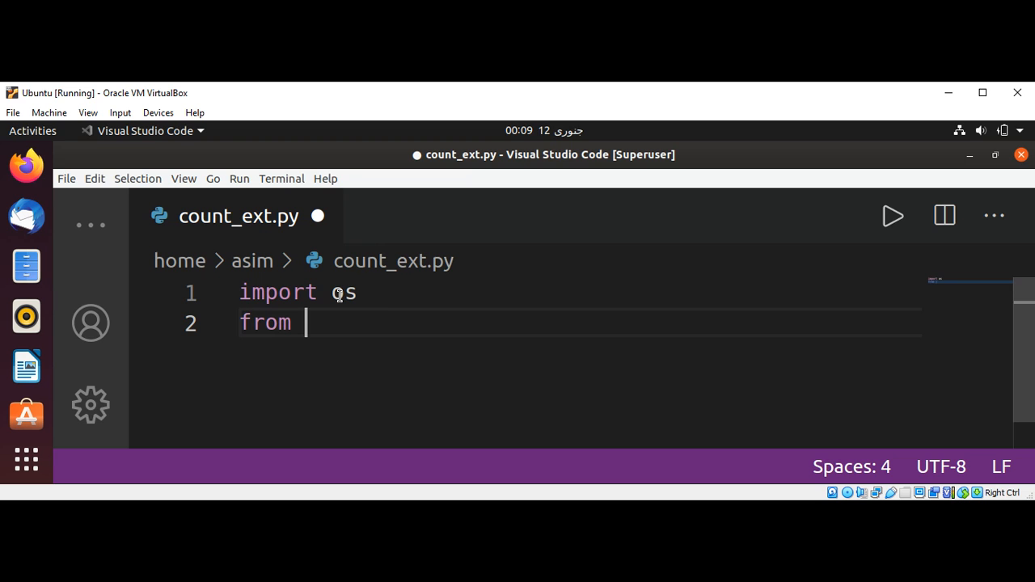
pyautogui.write('collections')
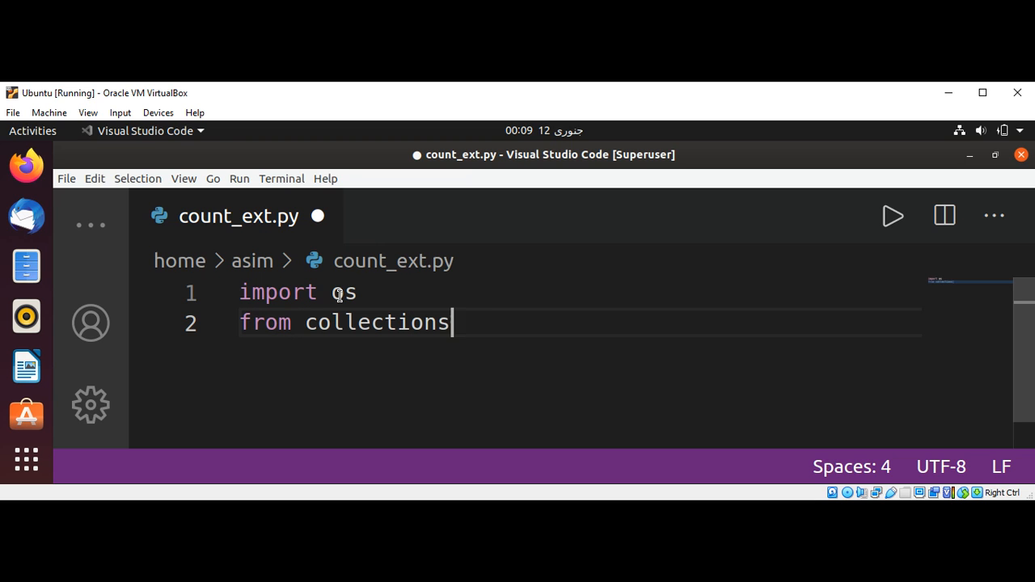
pyautogui.write('import')
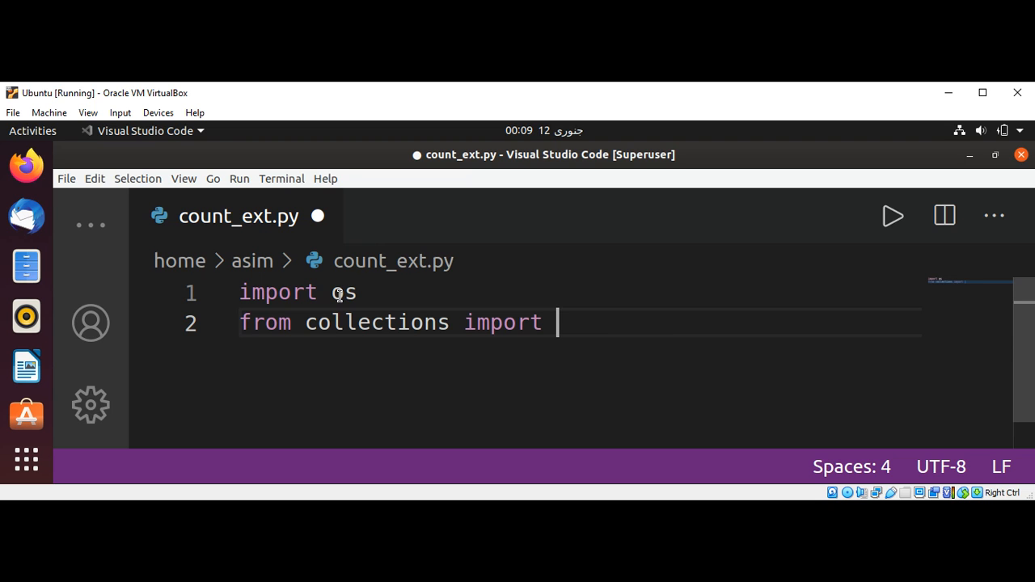
pyautogui.write('Counter')
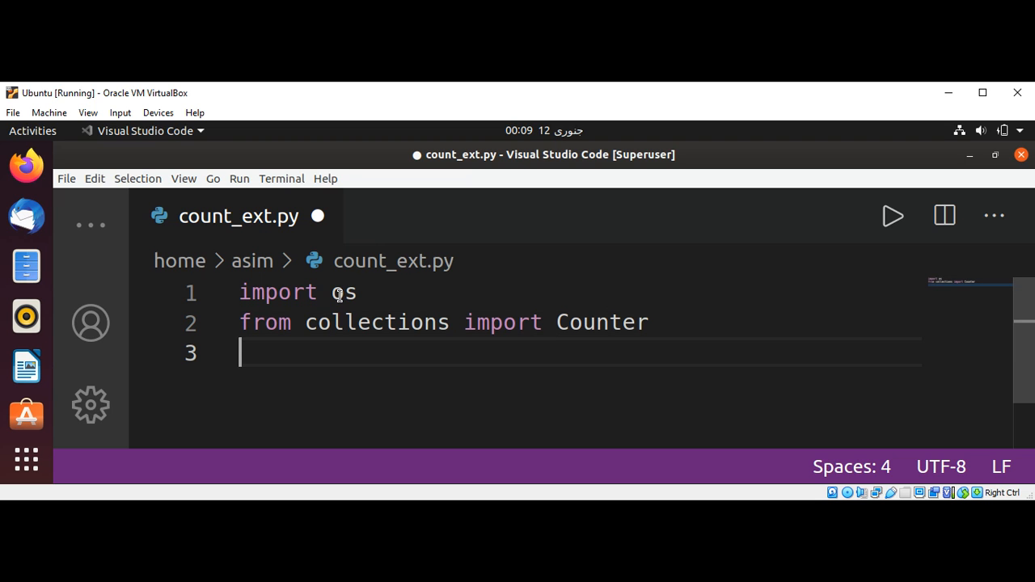
# - Create an empty Counter with 'counts = Counter()'
pyautogui.write('count')
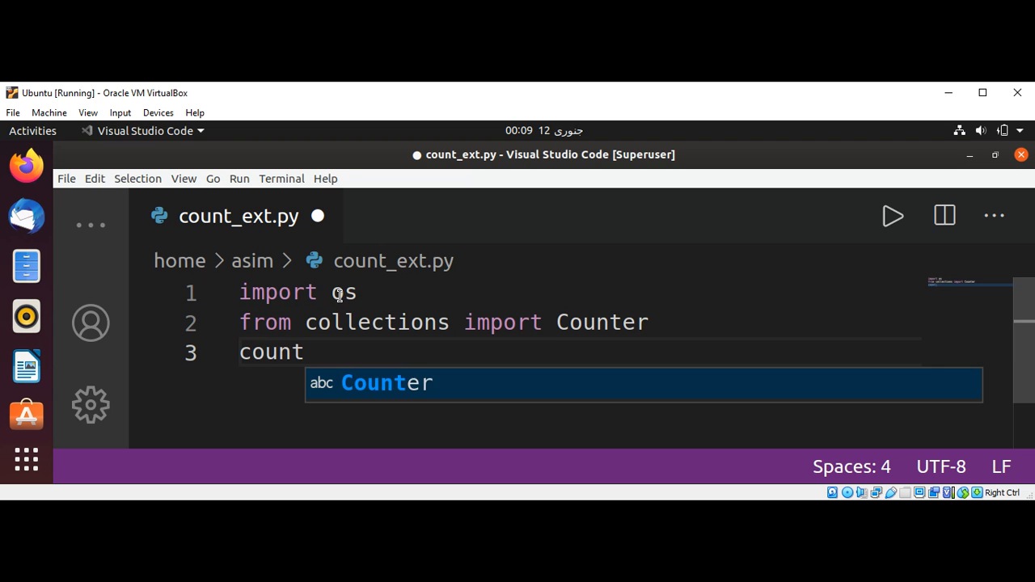
pyautogui.write('s =')
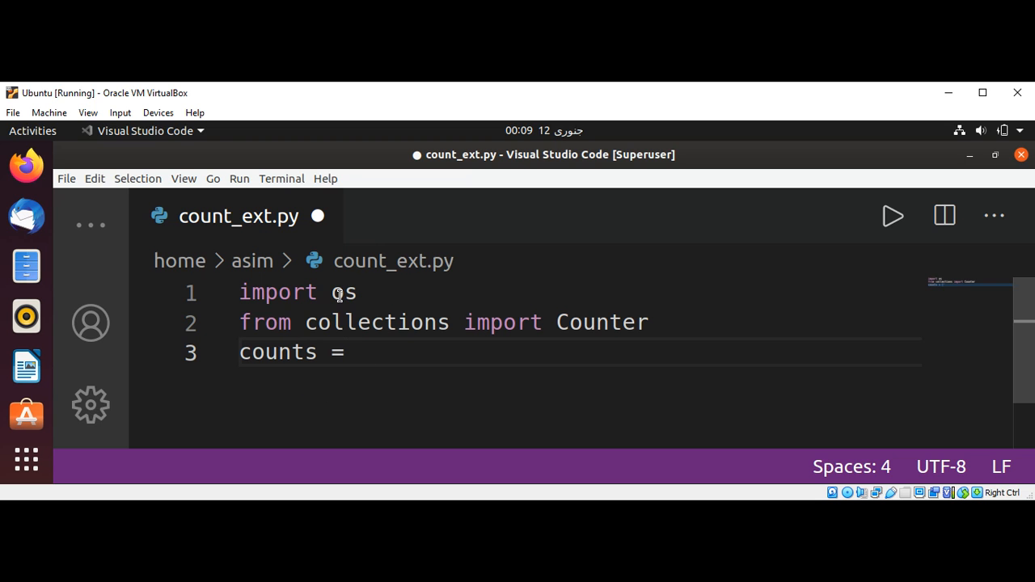
pyautogui.write('Counter')
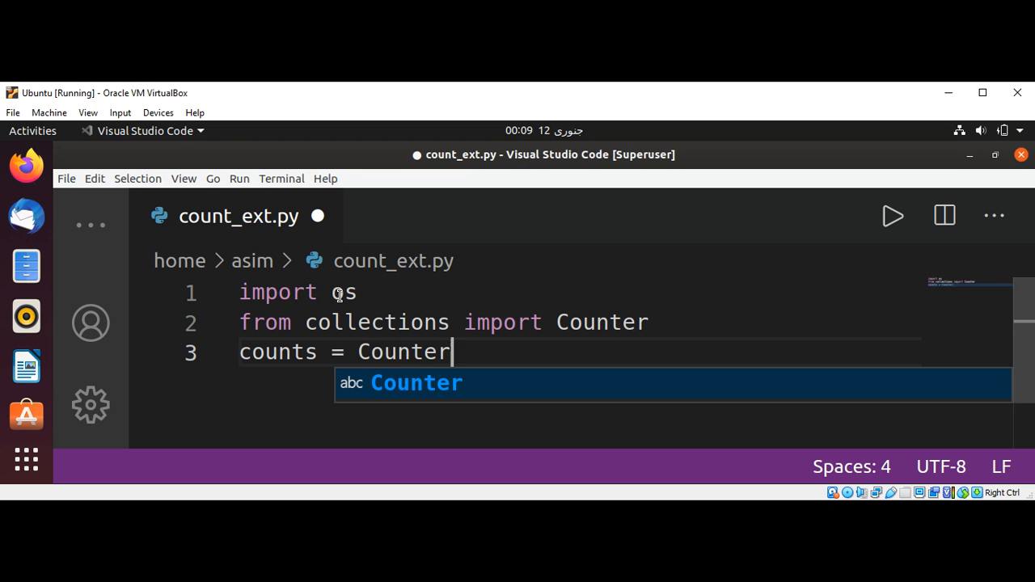
pyautogui.write('()')
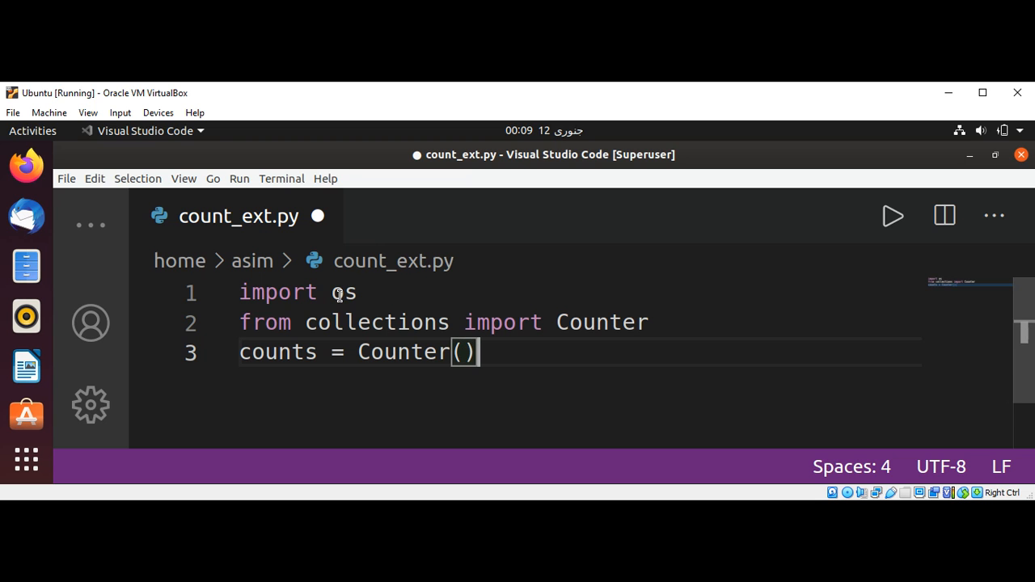
pyautogui.press('enter')
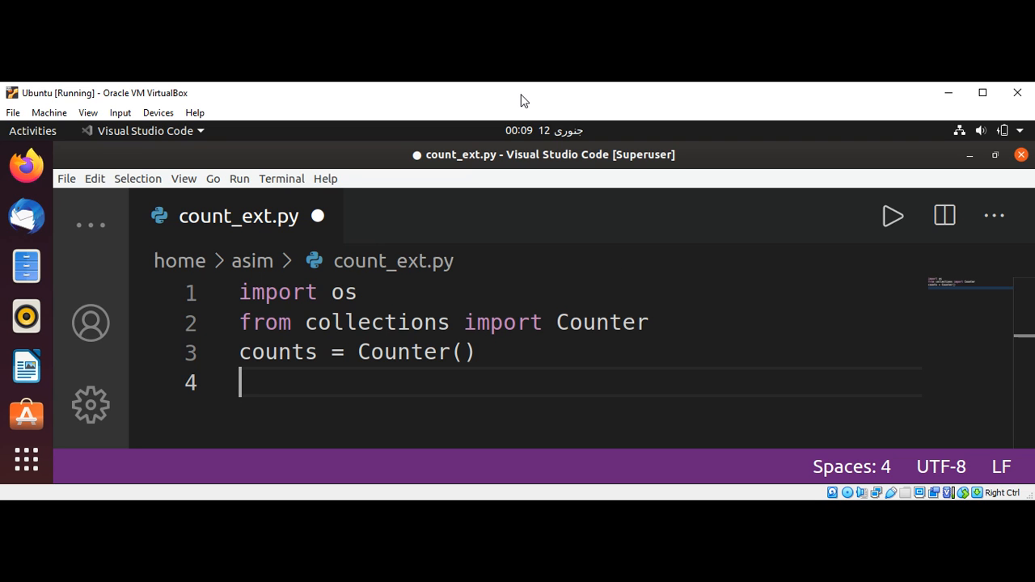
pyautogui.moveTo(499, 387)
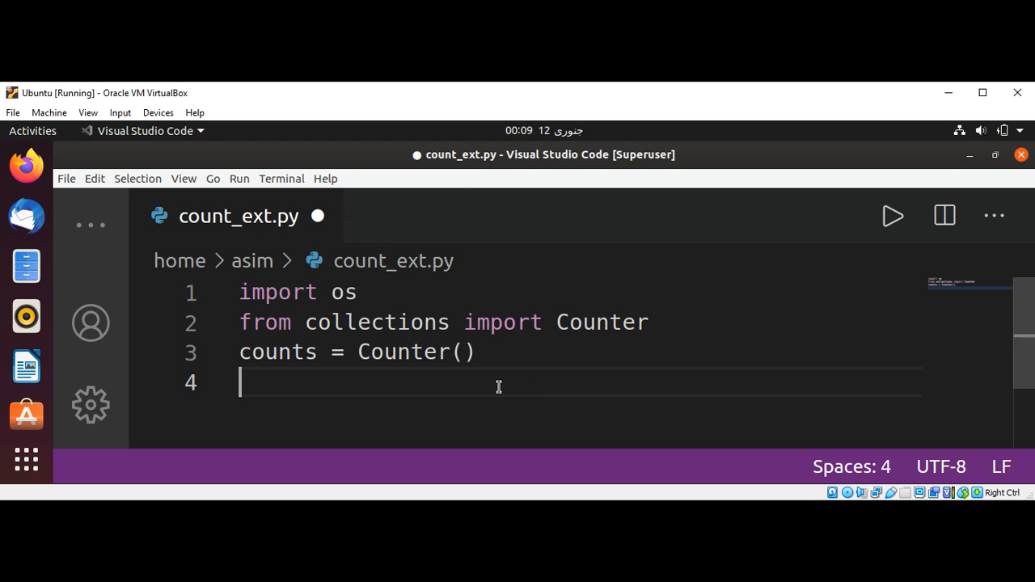
# - Write the loop 'for c_dir, dirnames, filenames in os.walk('.'):'
pyautogui.write('for')
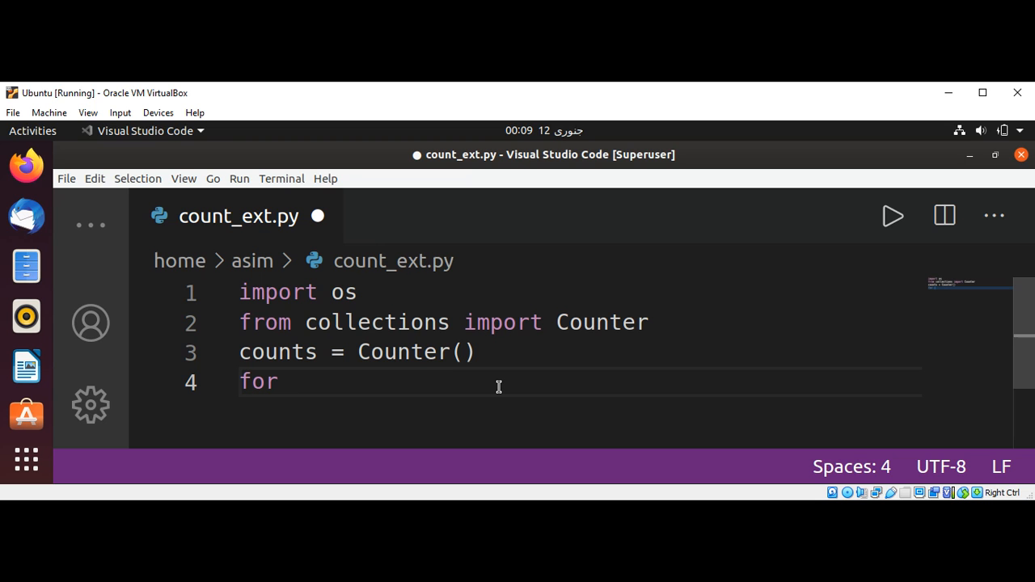
pyautogui.write('c')
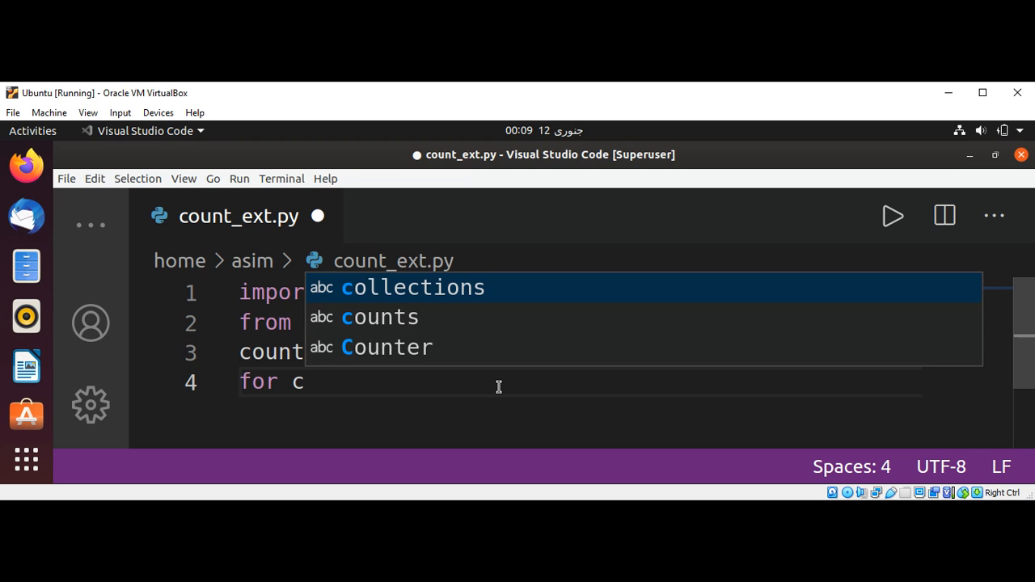
pyautogui.write('_dir')
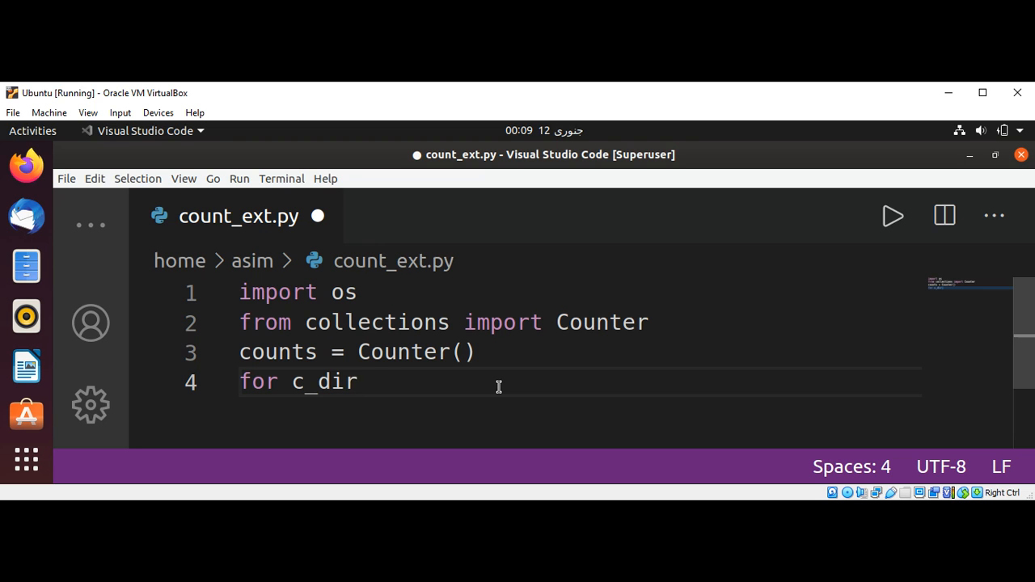
pyautogui.write(',')
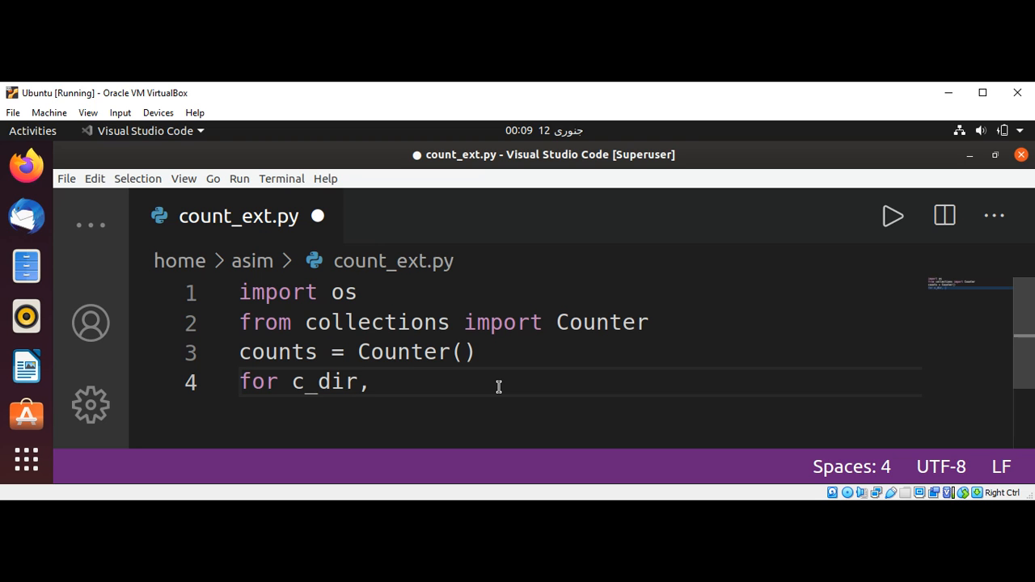
pyautogui.write('dirnames,')
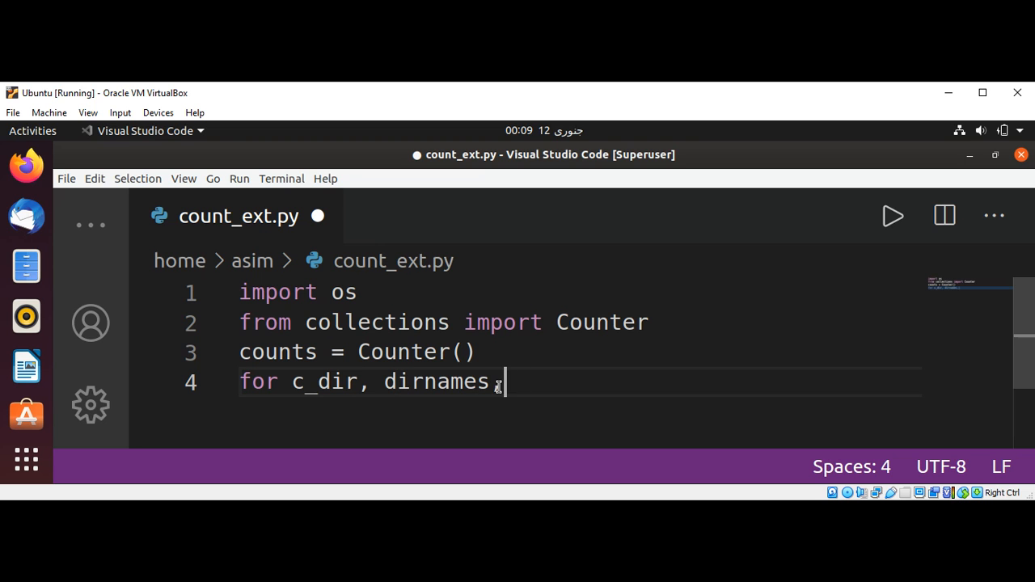
pyautogui.write('filenames')
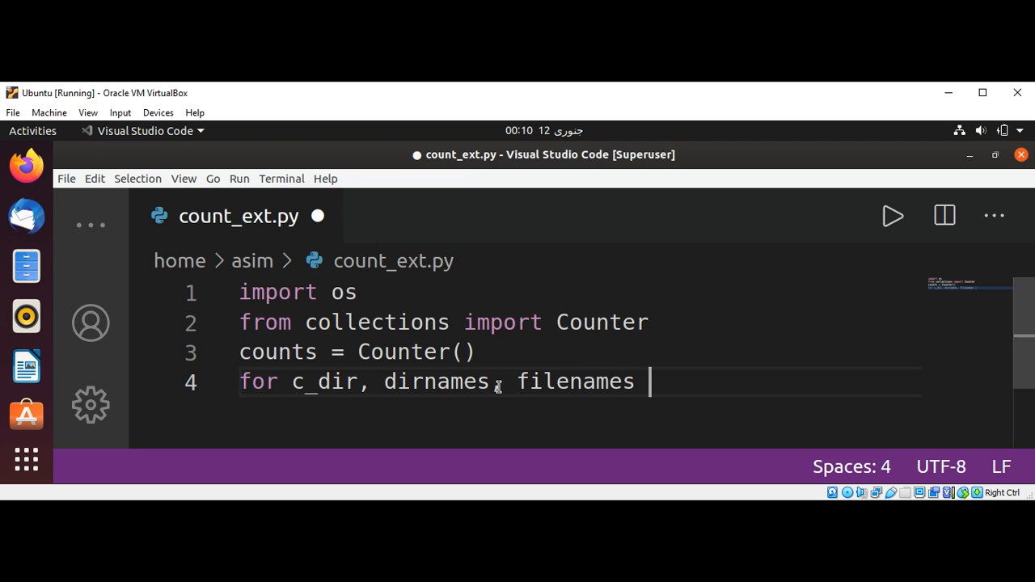
pyautogui.write('in o')
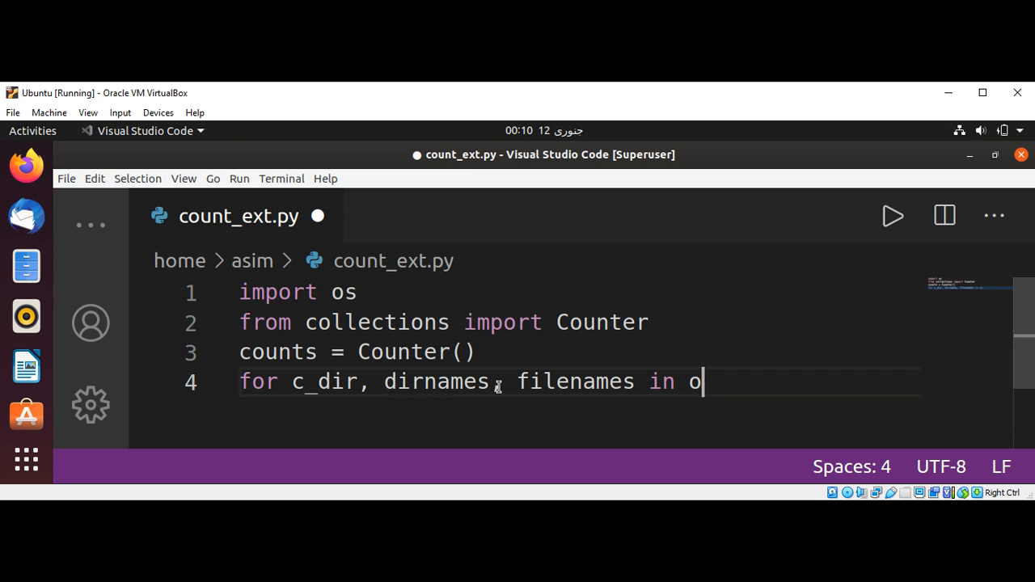
pyautogui.write('s.walk')
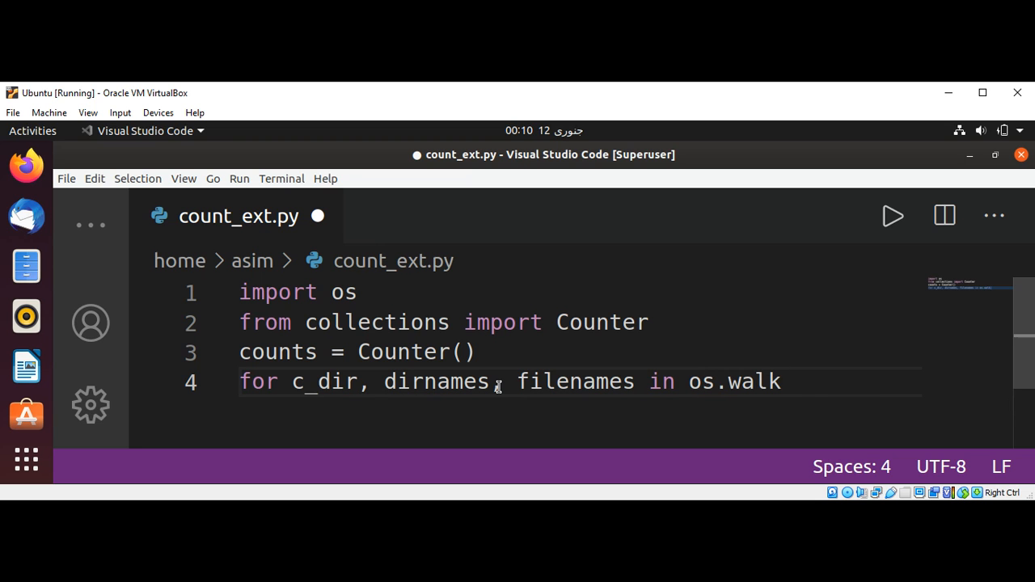
pyautogui.write('()')
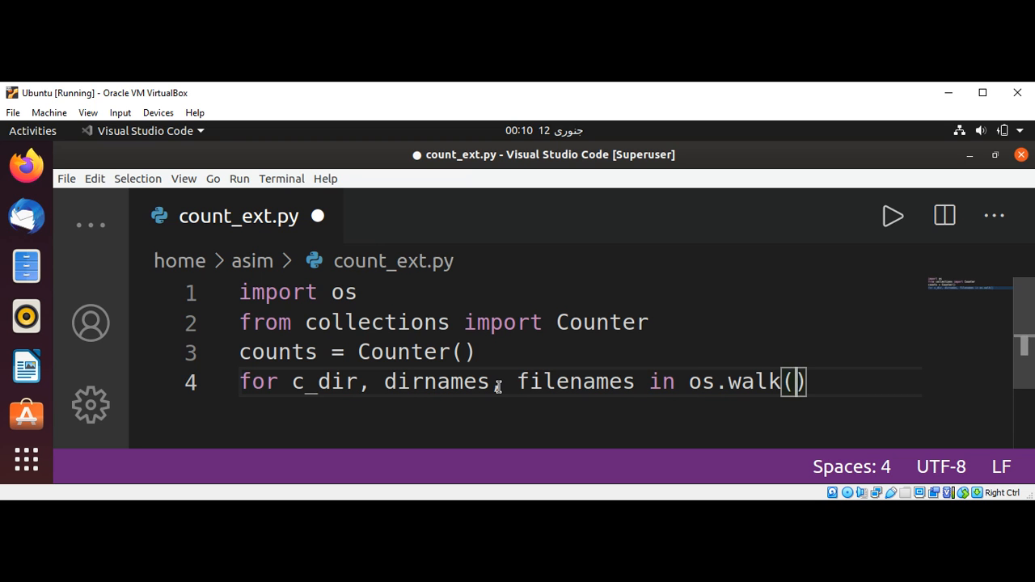
pyautogui.write("'.'")
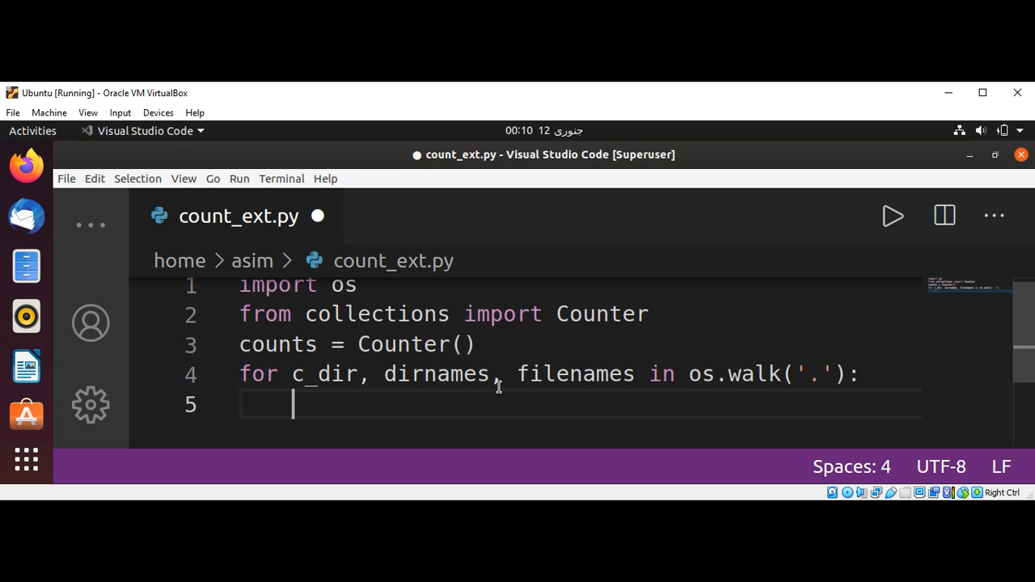
# - Add the nested loop 'for filename in filenames:'
pyautogui.write('for')
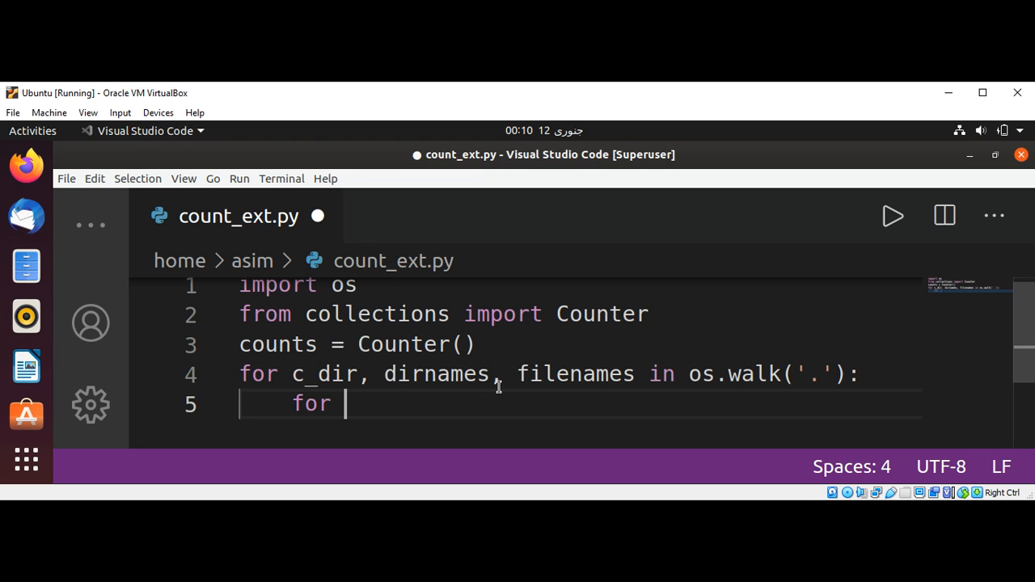
pyautogui.write('f')
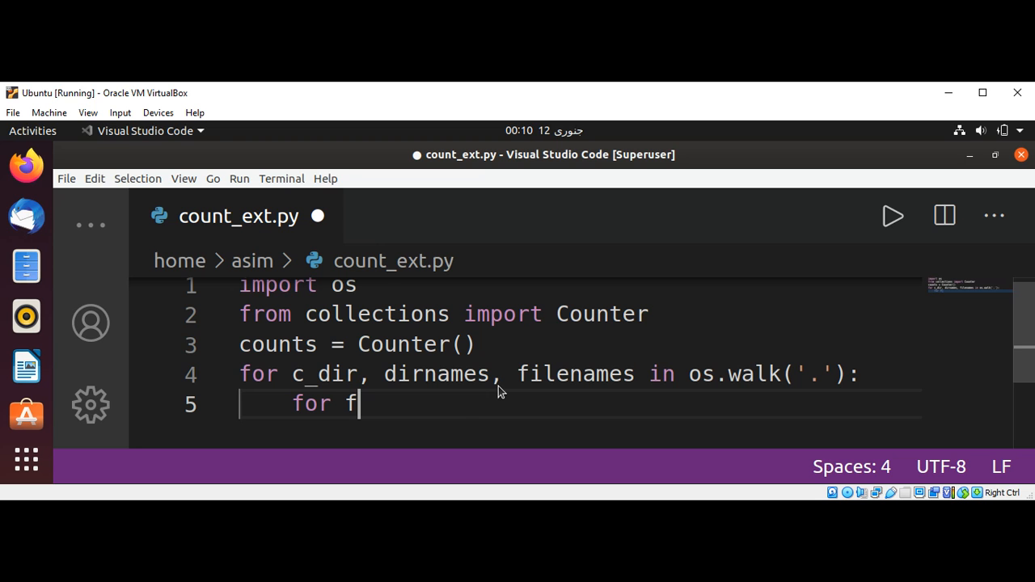
pyautogui.write('ilename i')
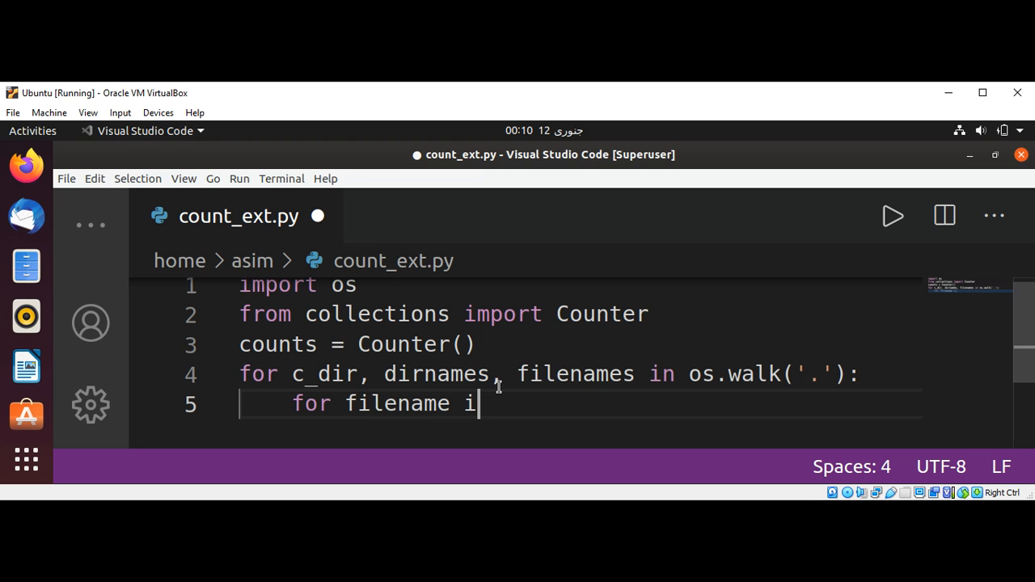
pyautogui.write('n filenames:')
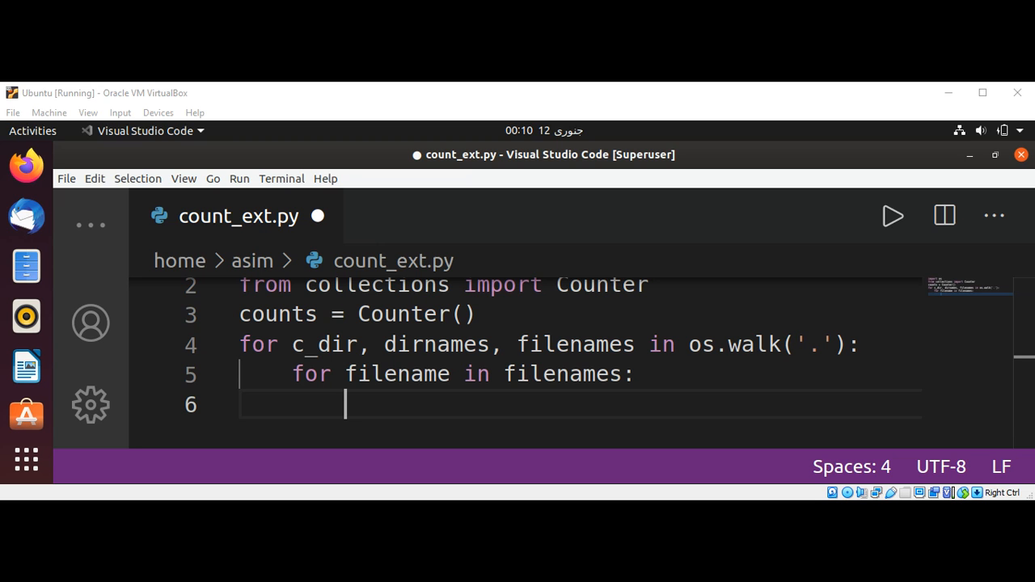
pyautogui.moveTo(510, 101)
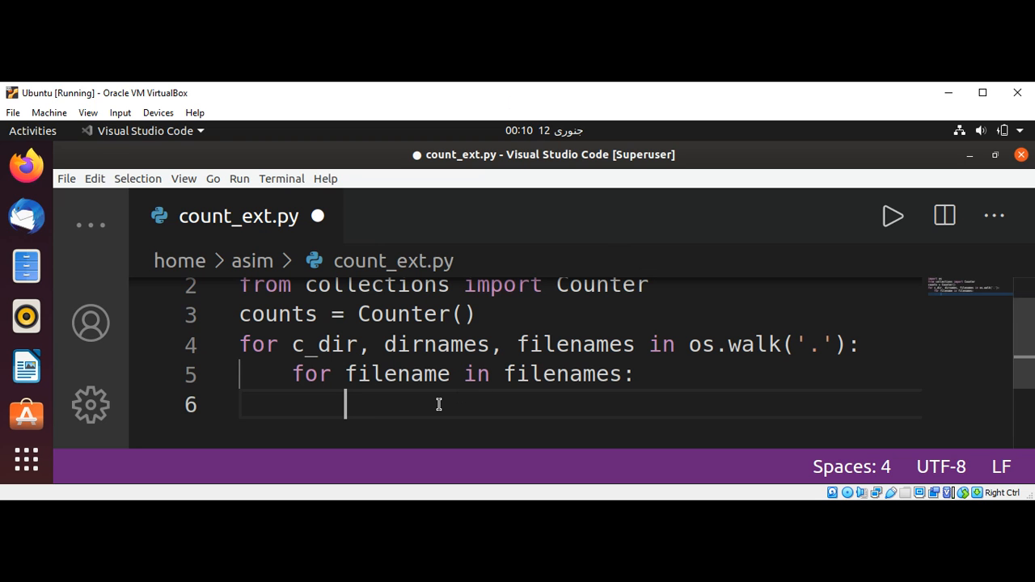
# - Write 'before_ext, extension = os.path.splittext(filename)' inside the inner loop
pyautogui.write('before')
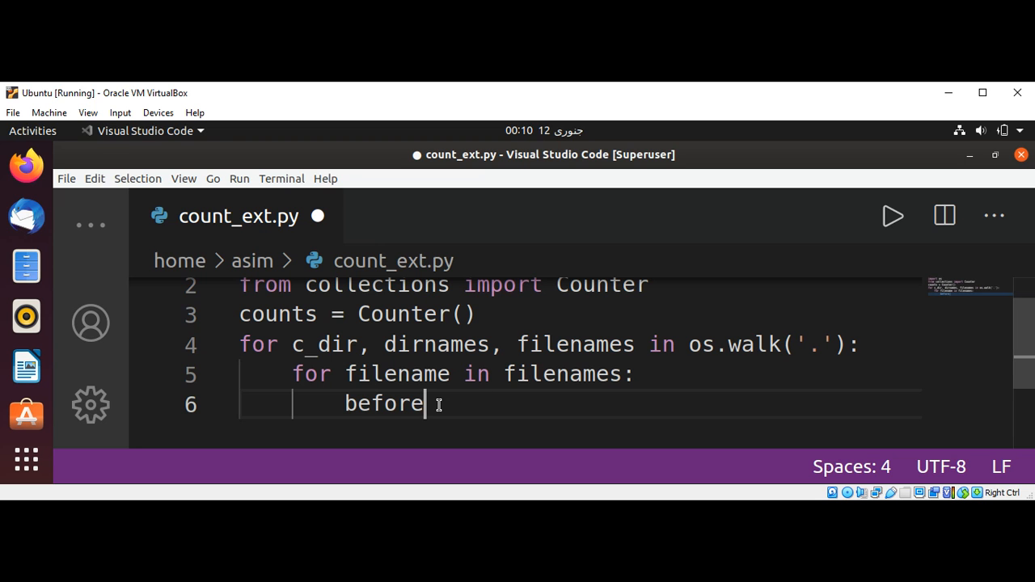
pyautogui.write('_ex')
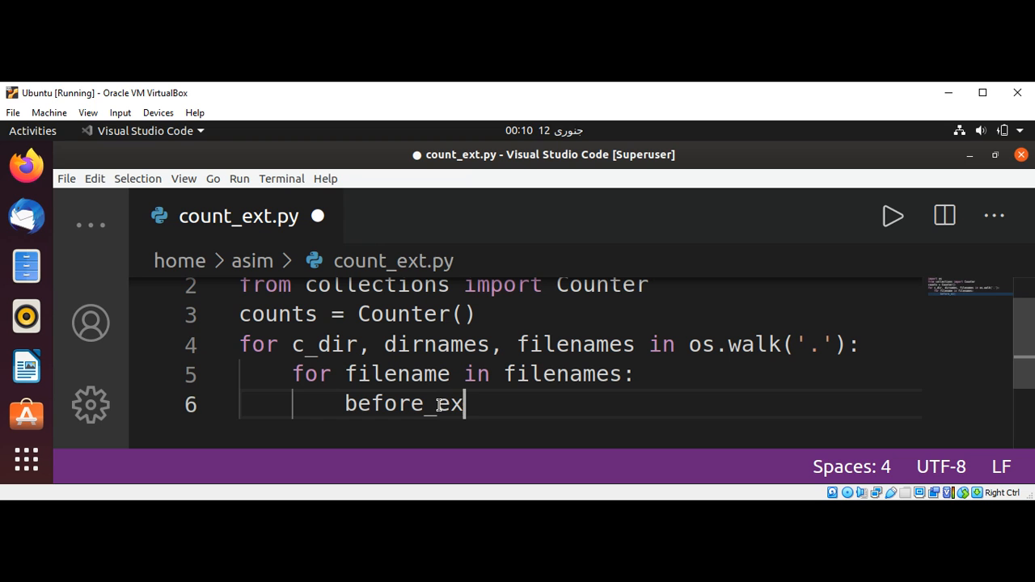
pyautogui.write('t,')
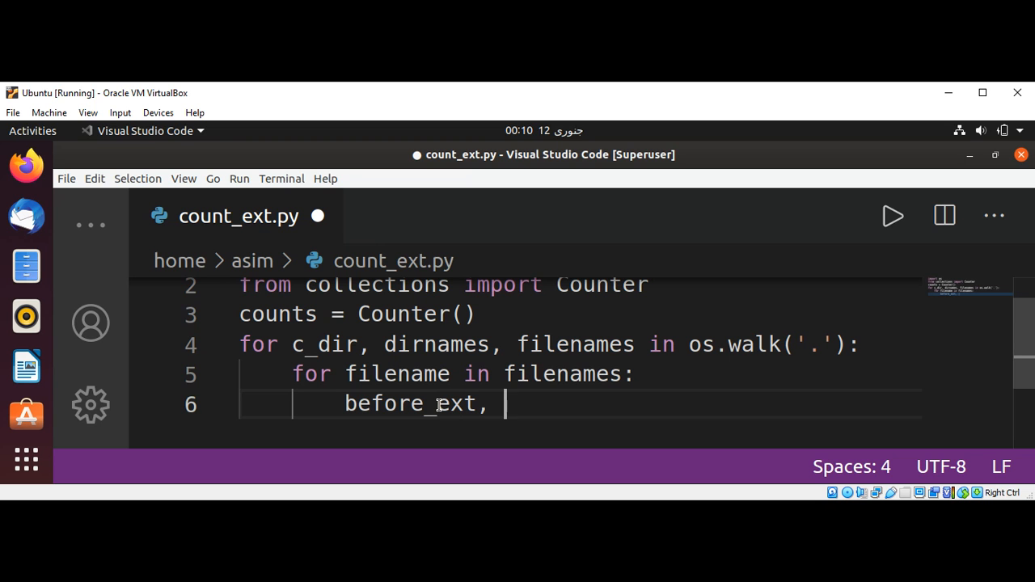
pyautogui.write('extensio')
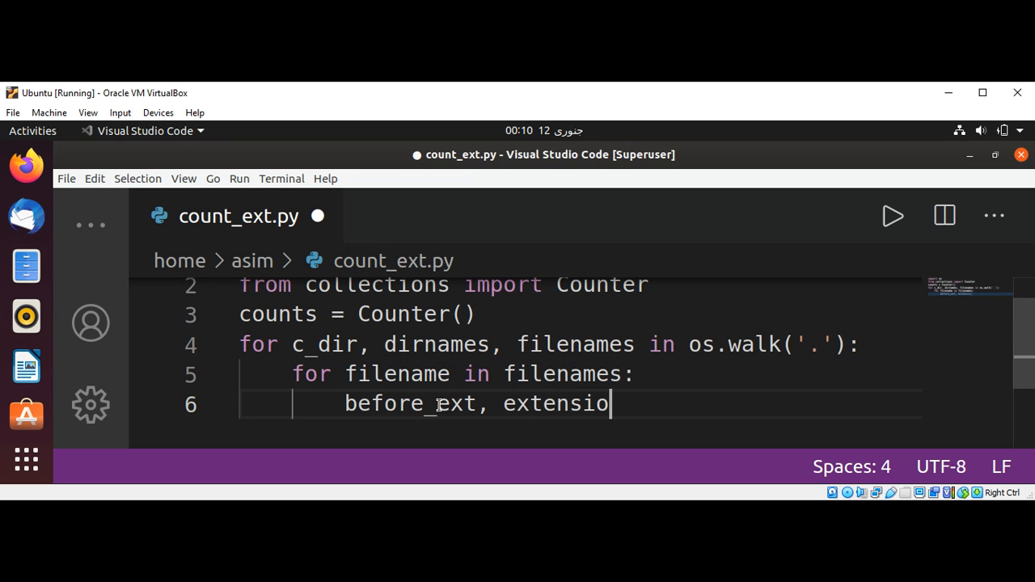
pyautogui.write('n =')
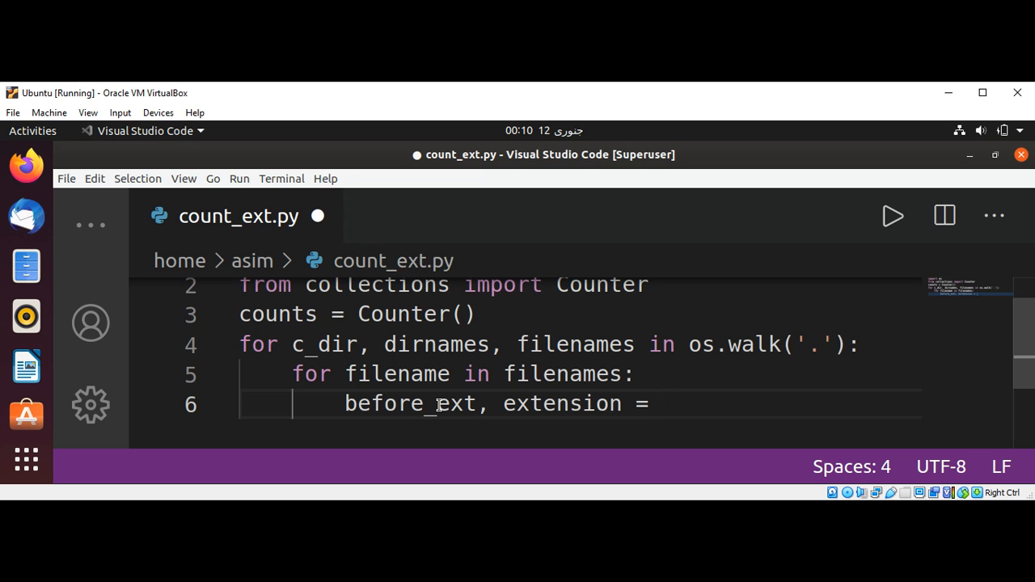
pyautogui.write('os.path')
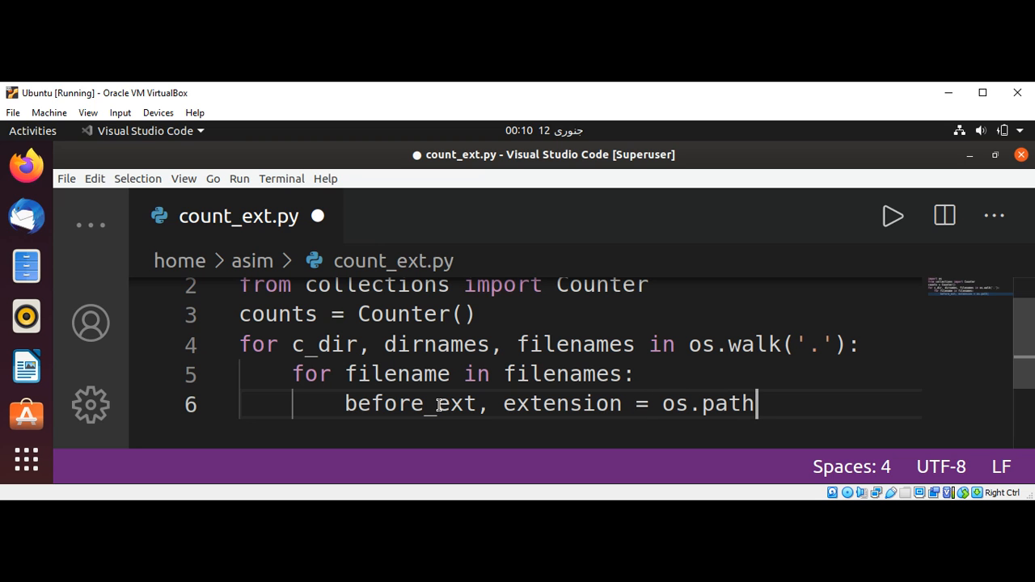
pyautogui.write('.split')
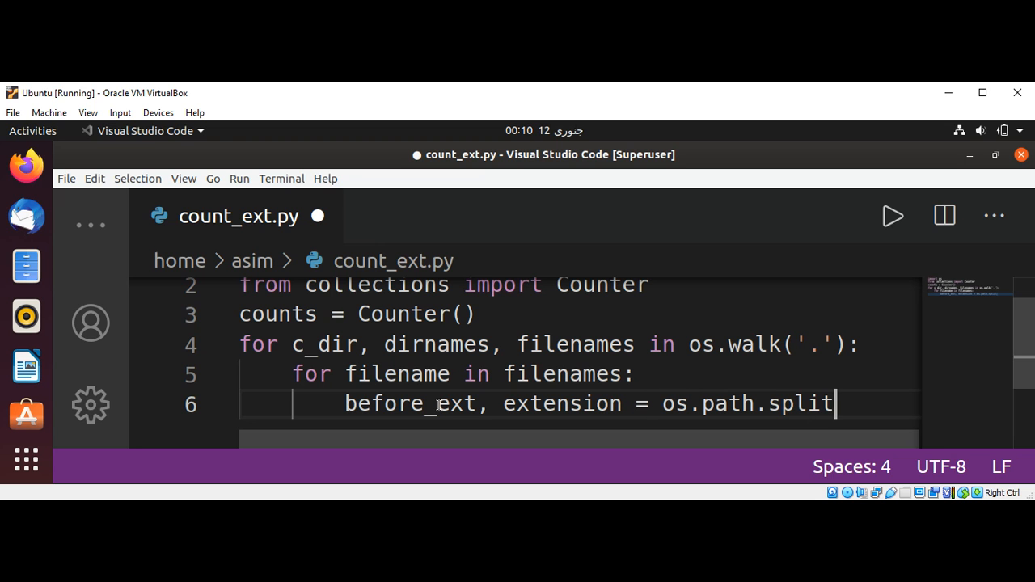
pyautogui.write('text')
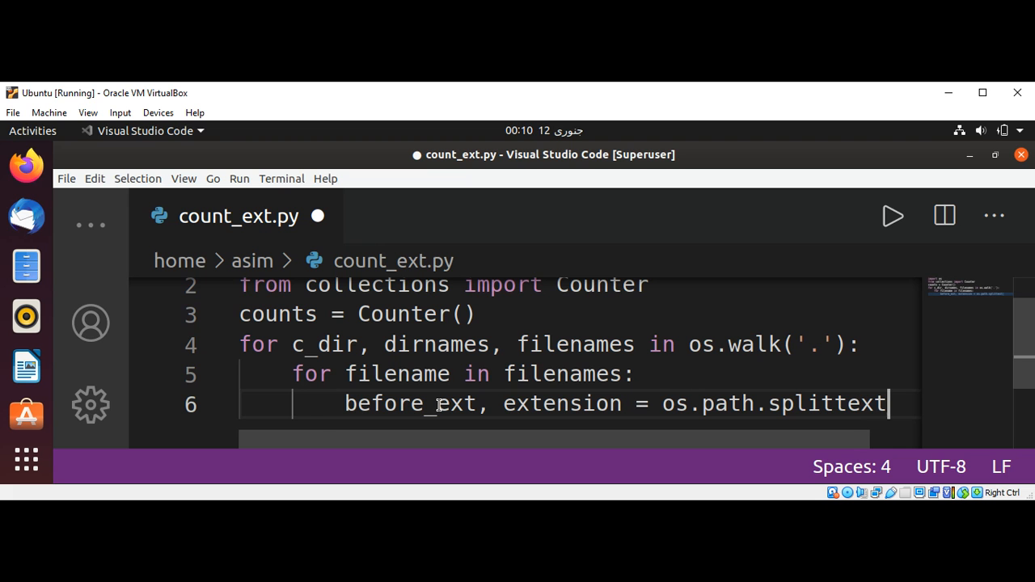
pyautogui.write('(filename)')
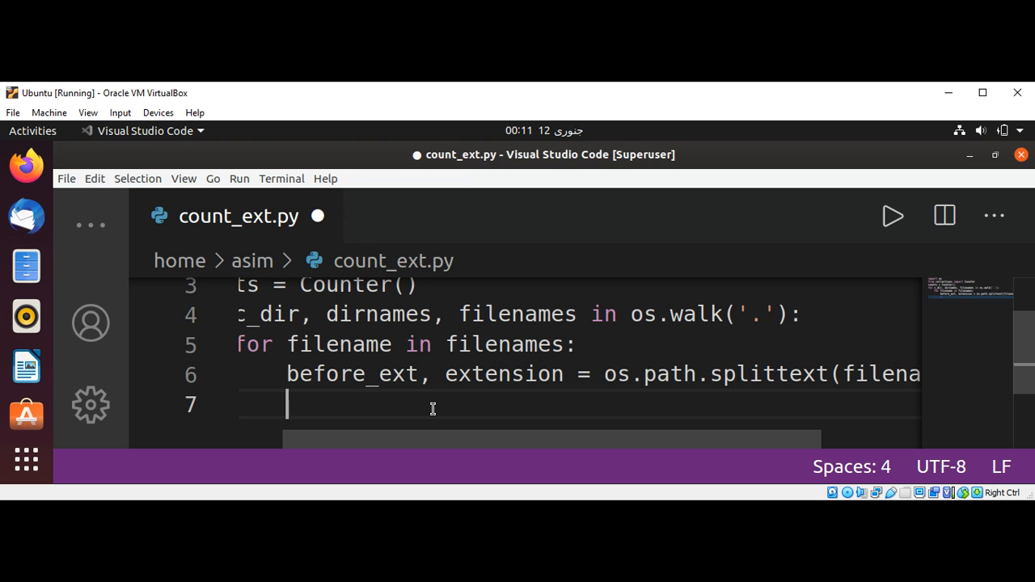
# - Write 'counts[extension] += 1' to tally each file's extension
pyautogui.write('coun')
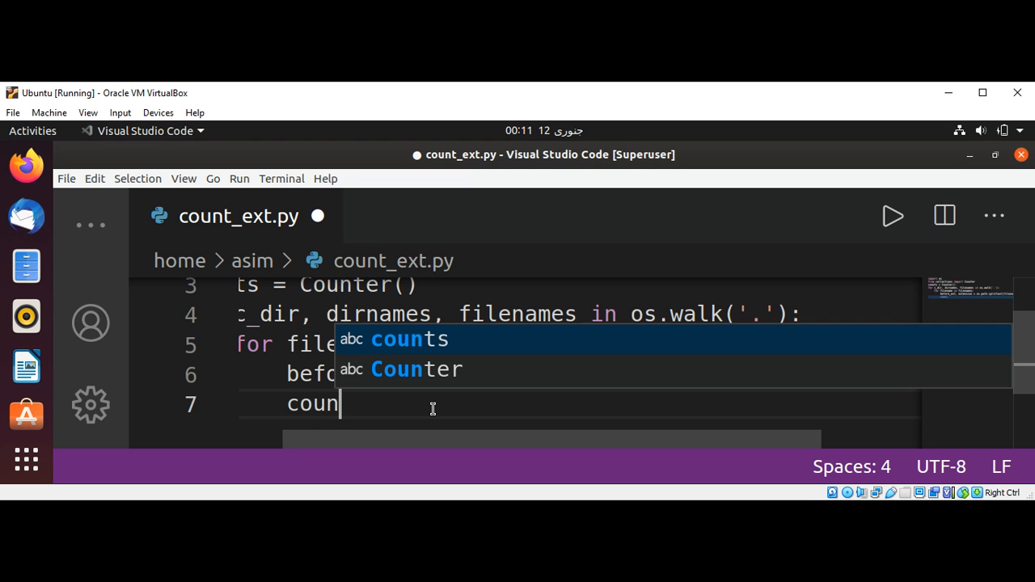
pyautogui.write('ts')
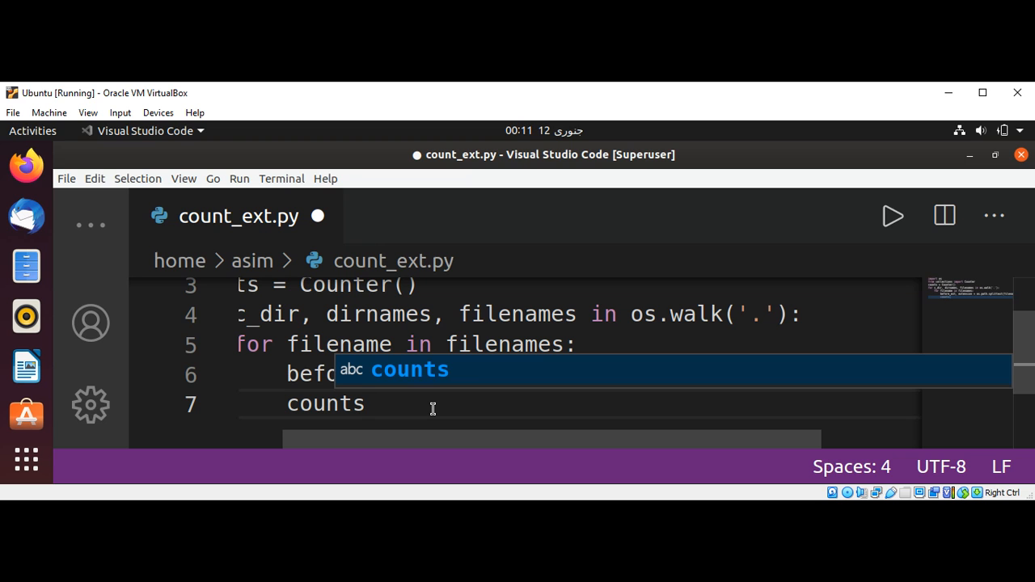
pyautogui.write('[e')
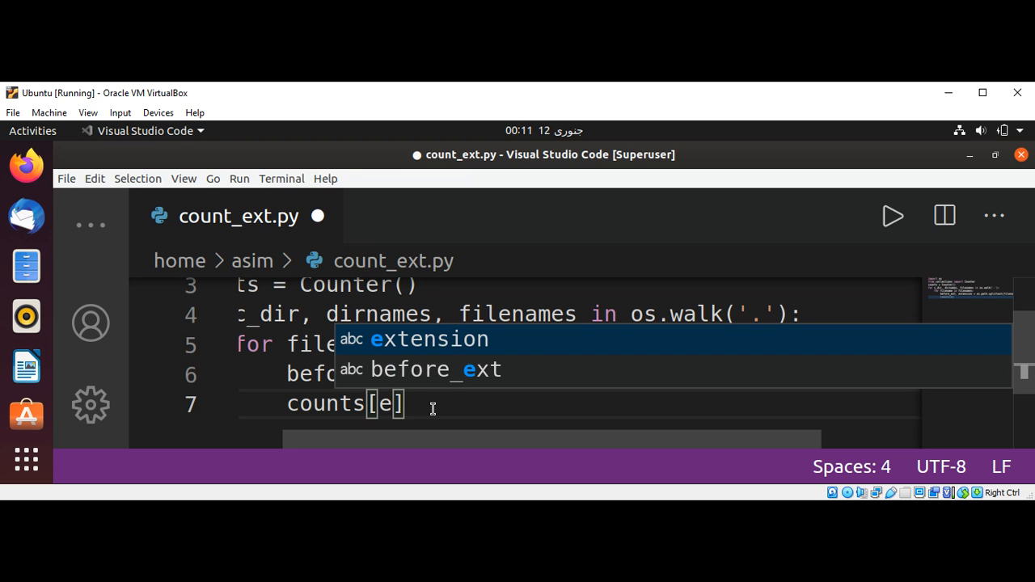
pyautogui.write('xtension')
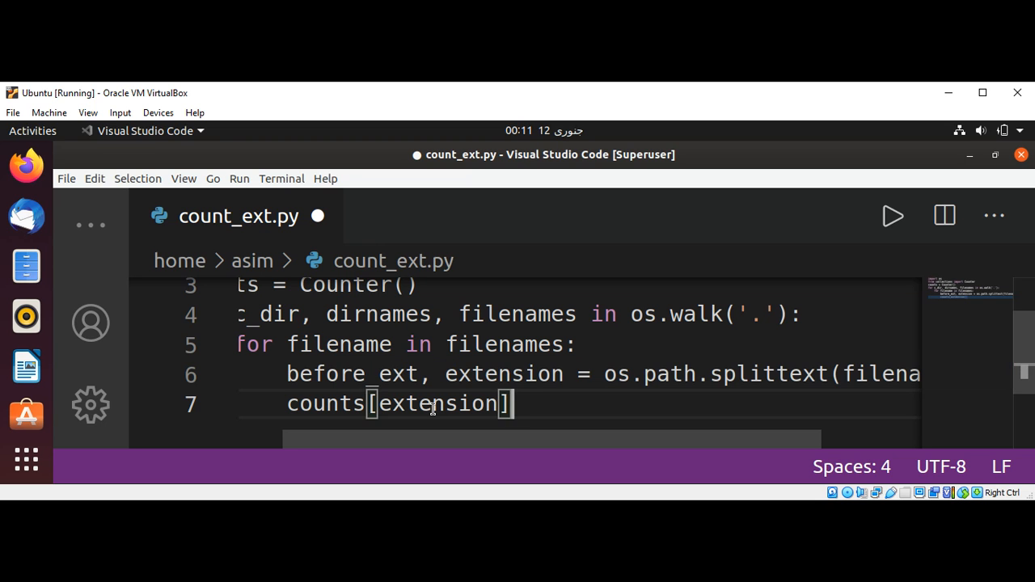
pyautogui.write('+=')
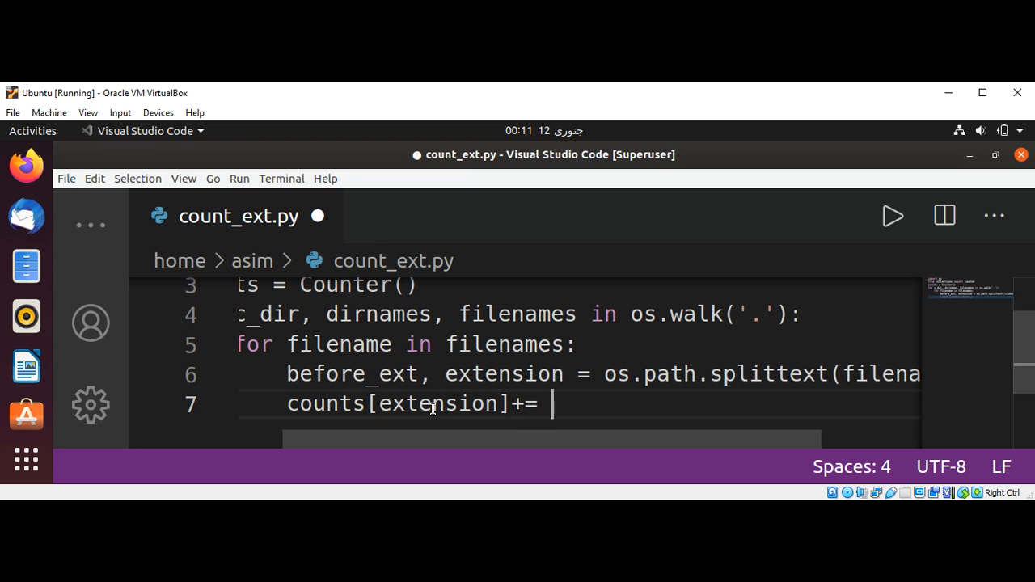
pyautogui.write('1')
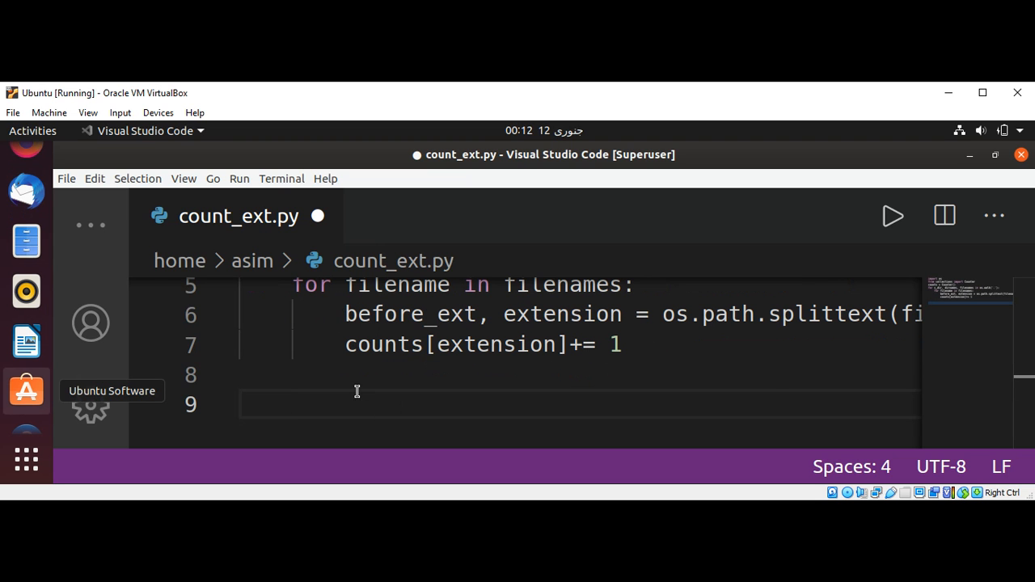
# - Write the final loop 'for extension, count in counts.items():'
pyautogui.write('f')
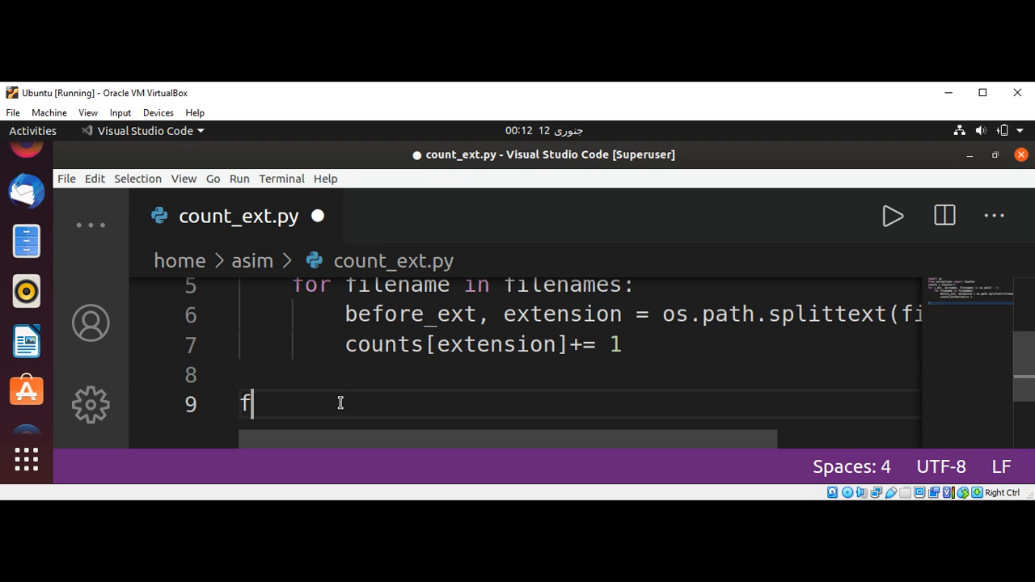
pyautogui.write('or extension, co')
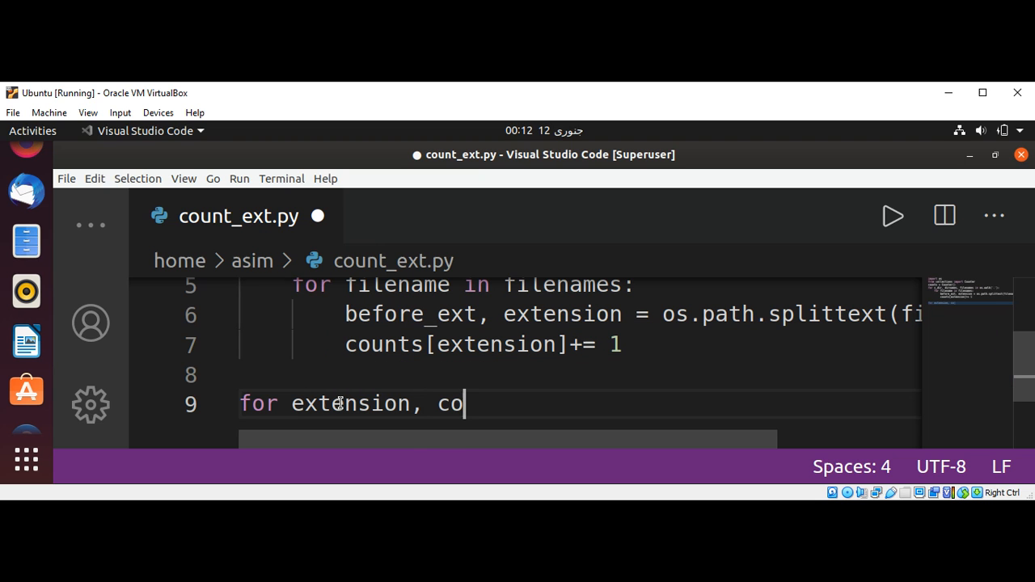
pyautogui.write('unt in counts')
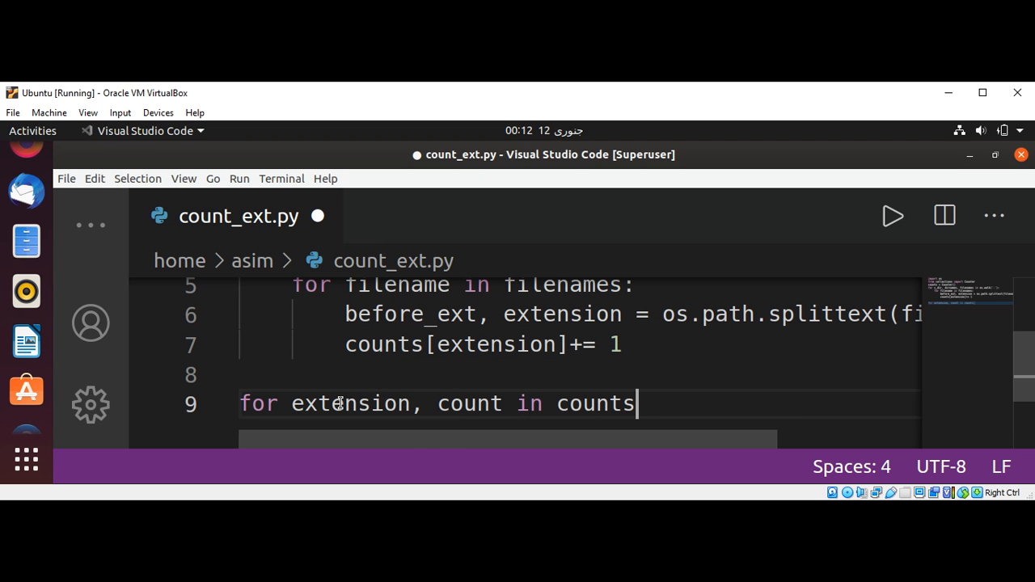
pyautogui.write('.i')
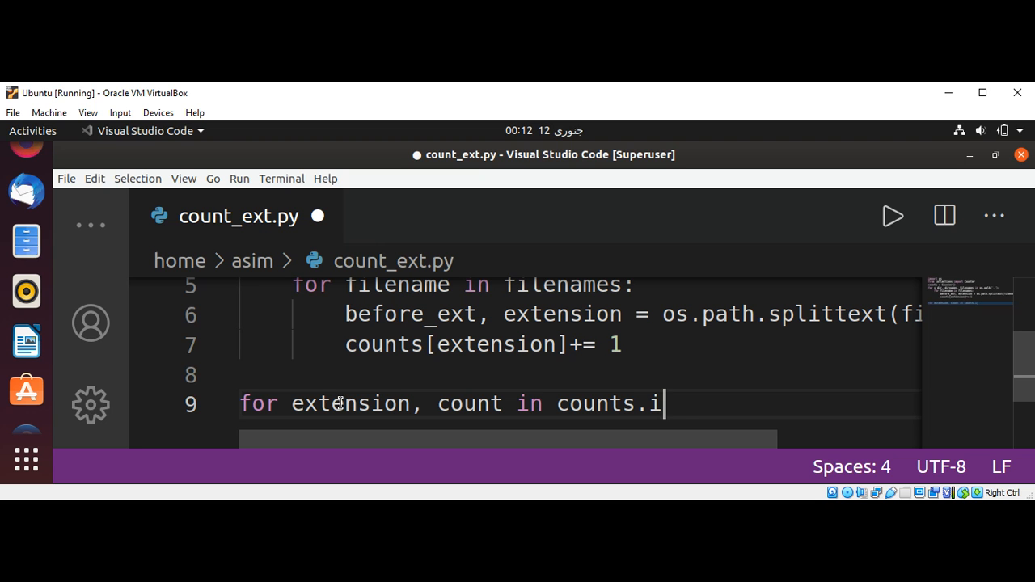
pyautogui.write('tems():')
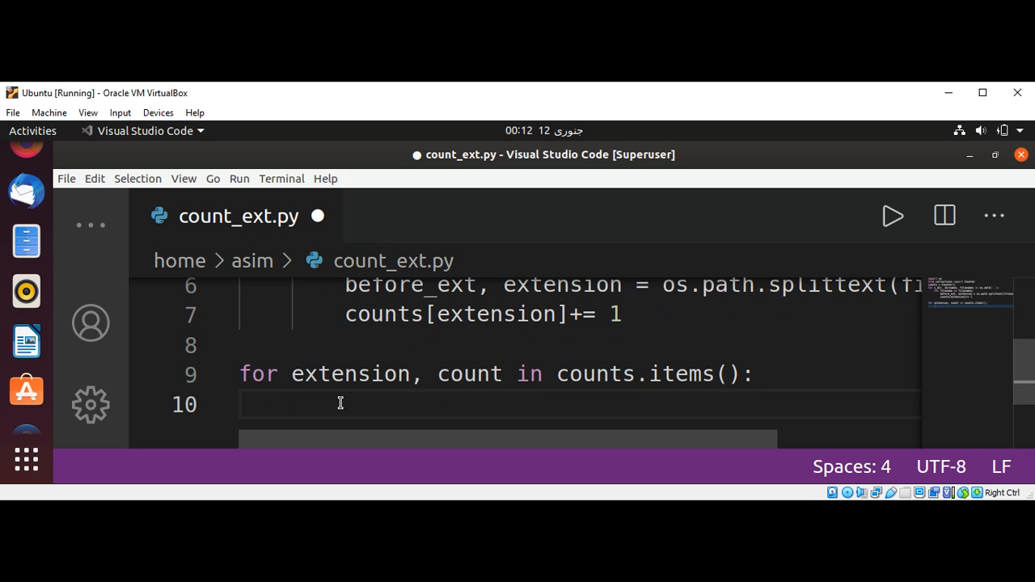
# - Write print(f"{extension:8}{count}") and save count_ext.py
pyautogui.write('print')
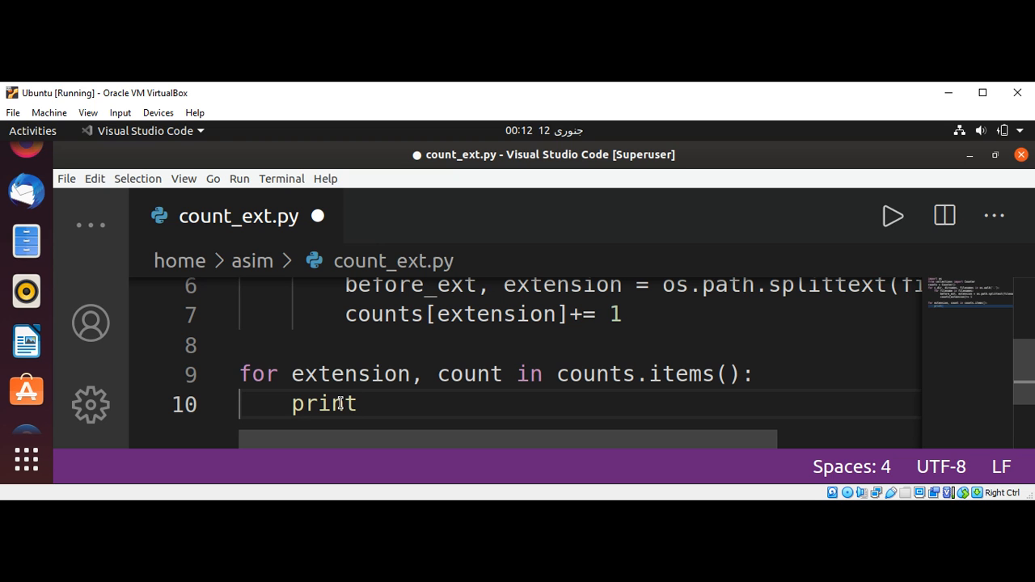
pyautogui.write('(f"')
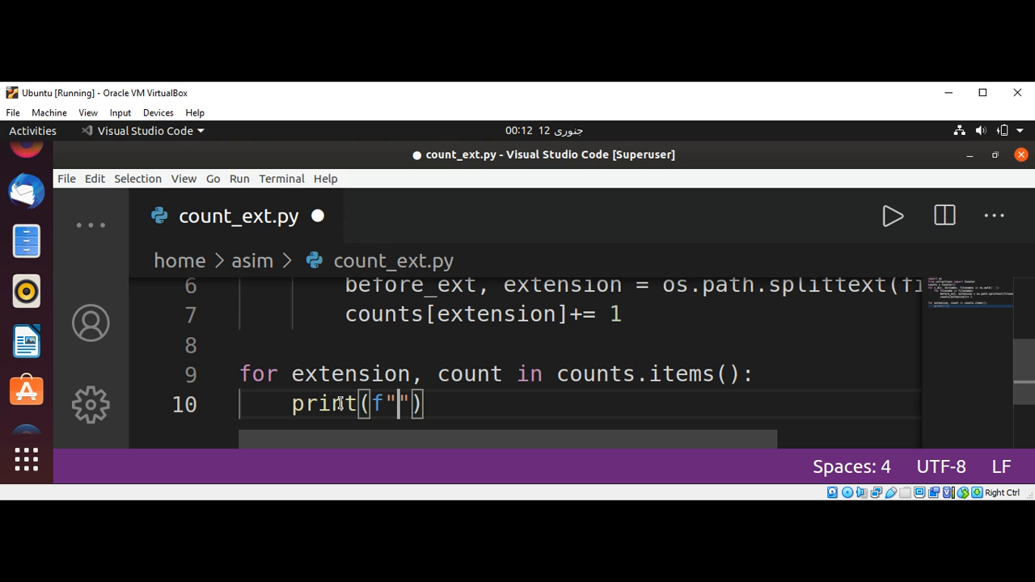
pyautogui.write('{')
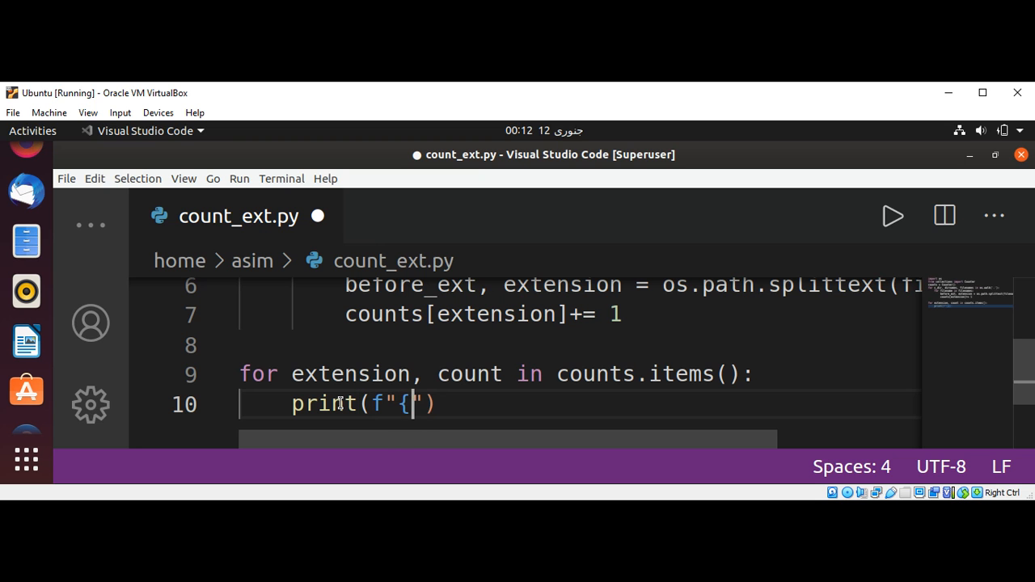
pyautogui.write('extension:8')
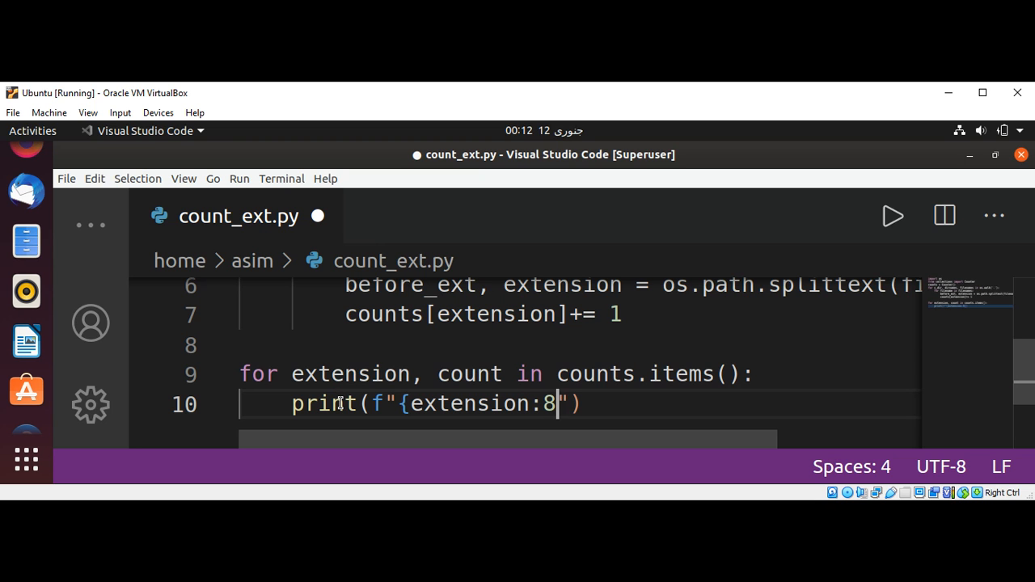
pyautogui.write('}')
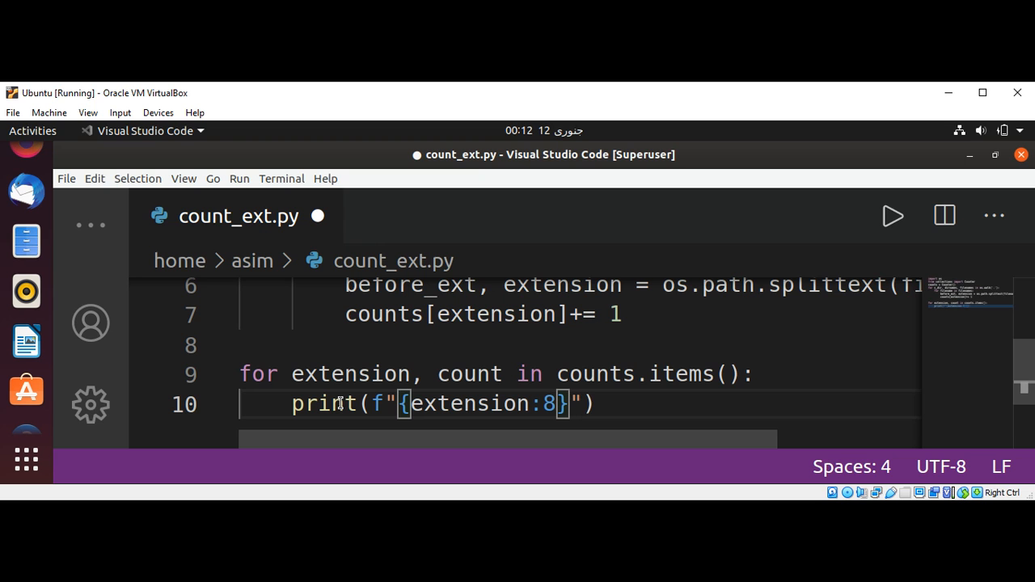
pyautogui.write('{count')
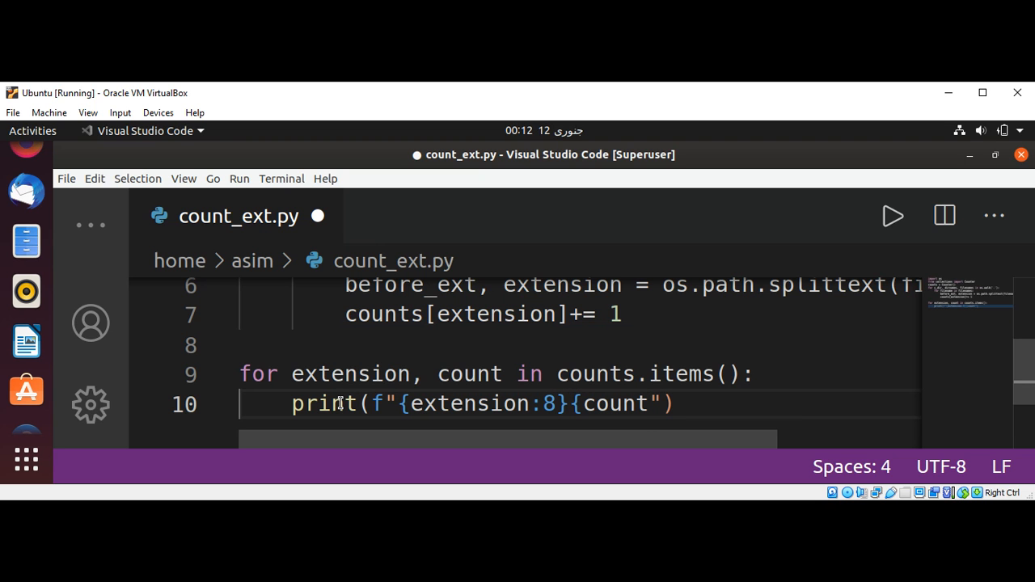
pyautogui.press('ctrl+s')
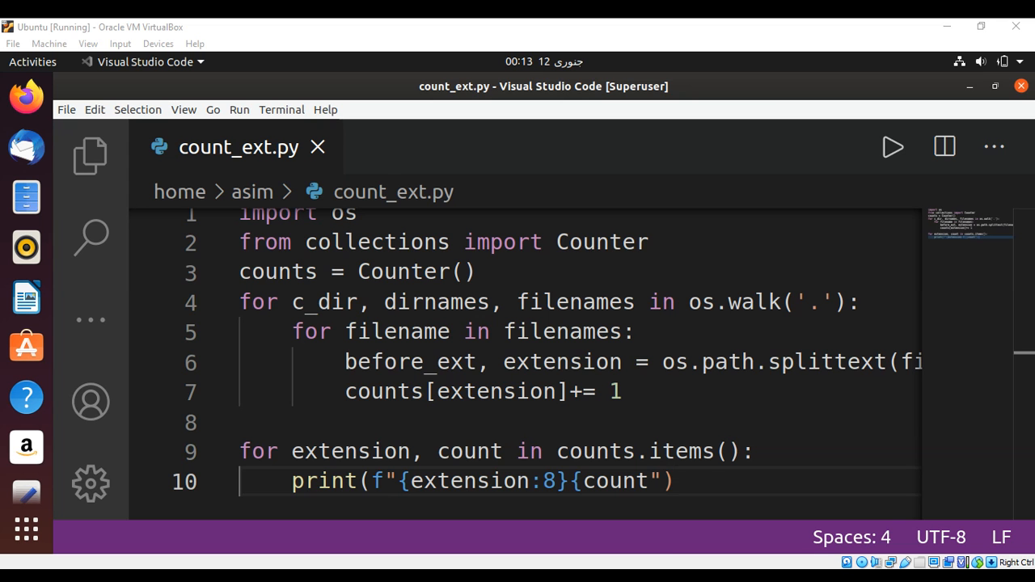
# - Run count_ext.py so the terminal lists the per-extension file counts
pyautogui.write("'")
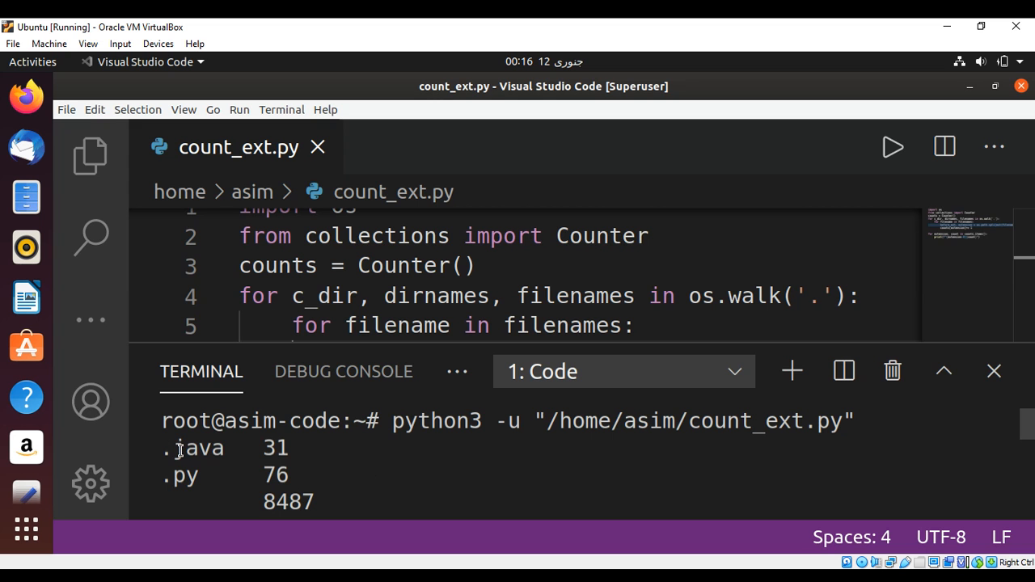
pyautogui.moveTo(276, 449)
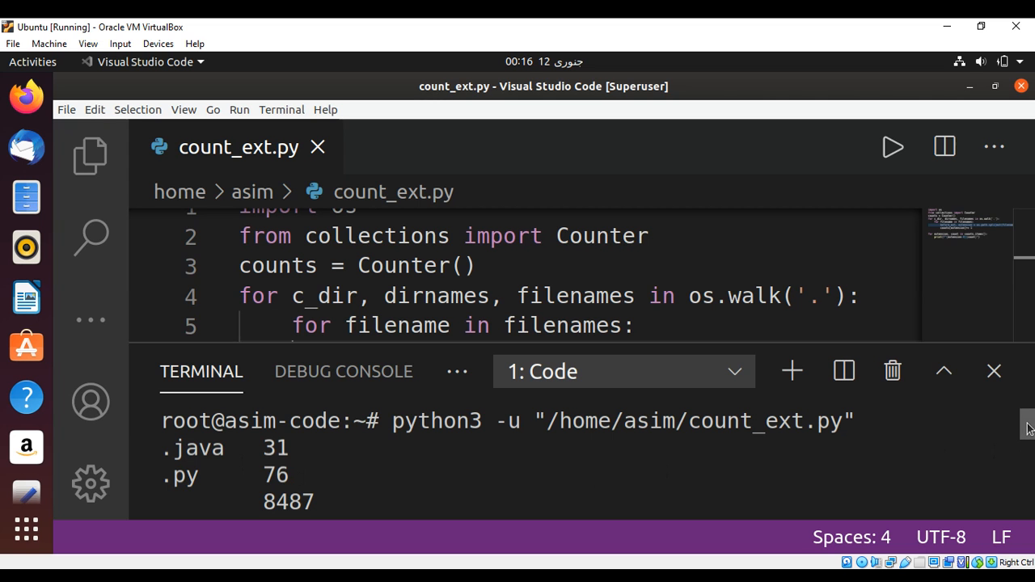
pyautogui.scroll(-3)
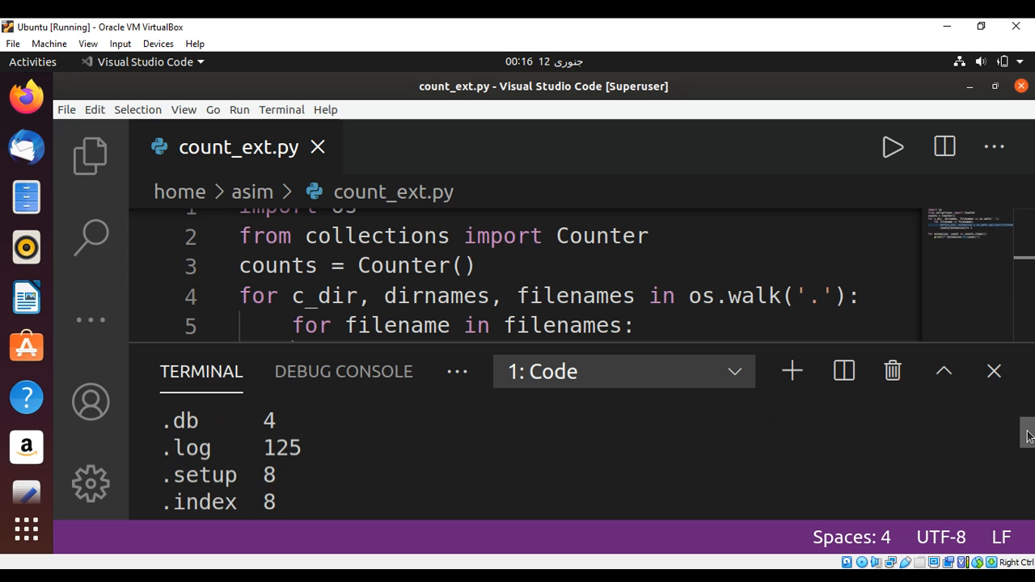
pyautogui.scroll(-3)
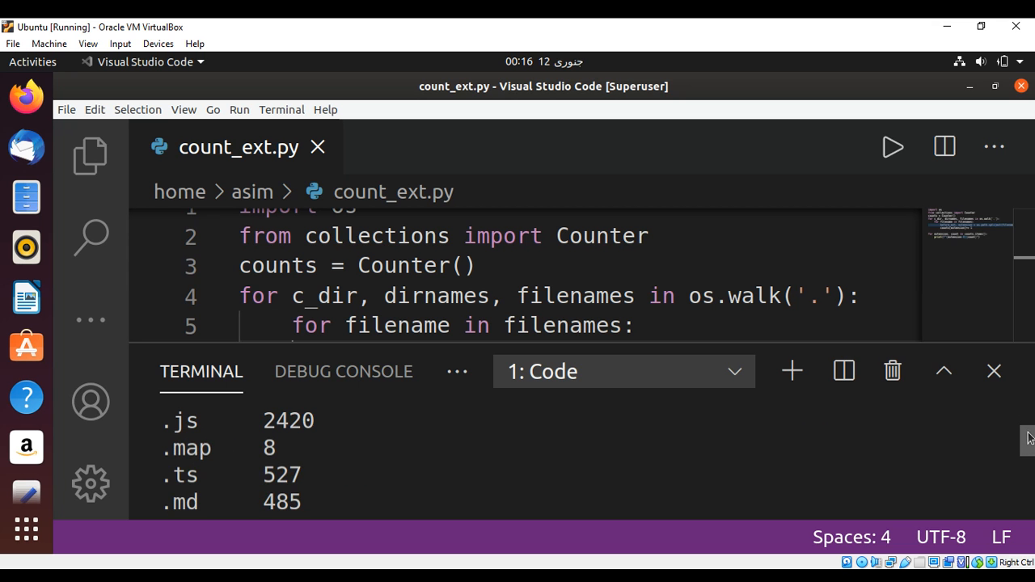